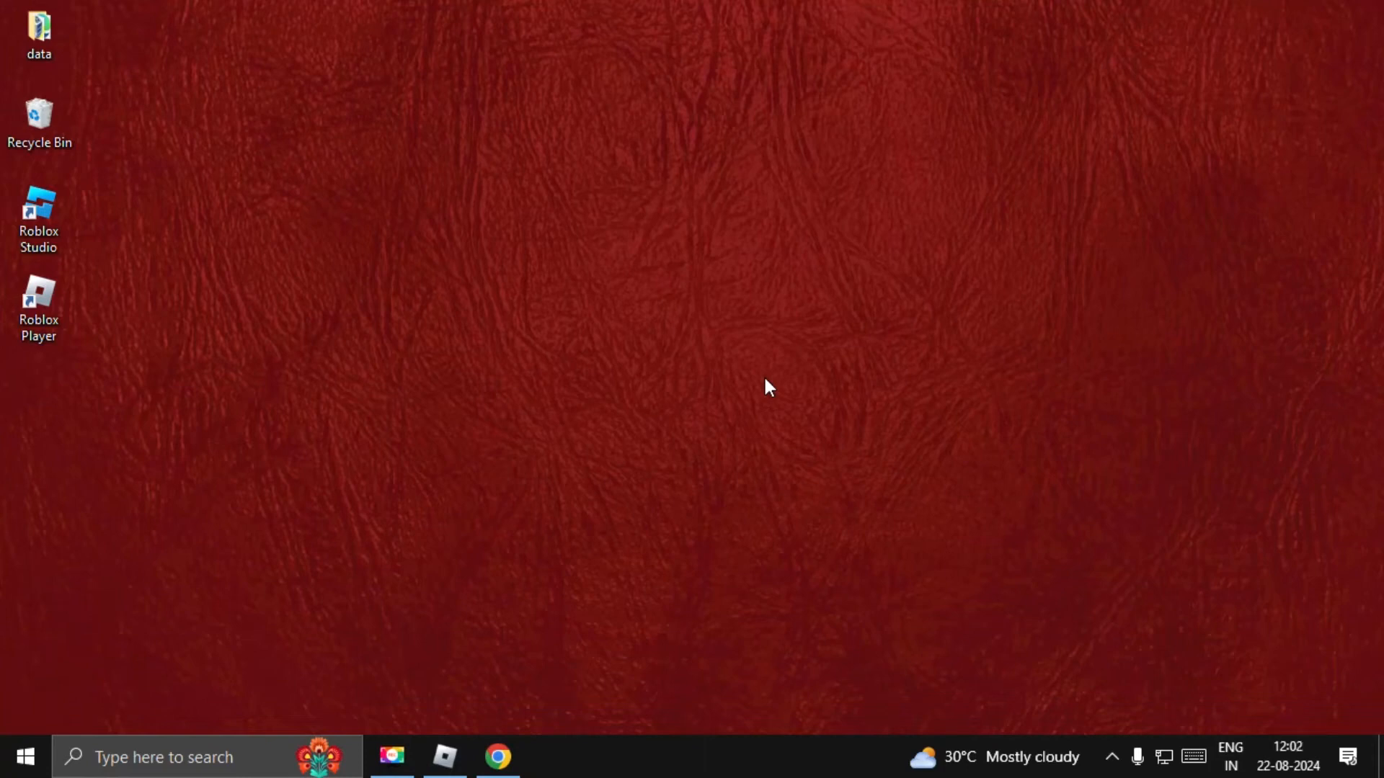
pyautogui.moveTo(519, 460)
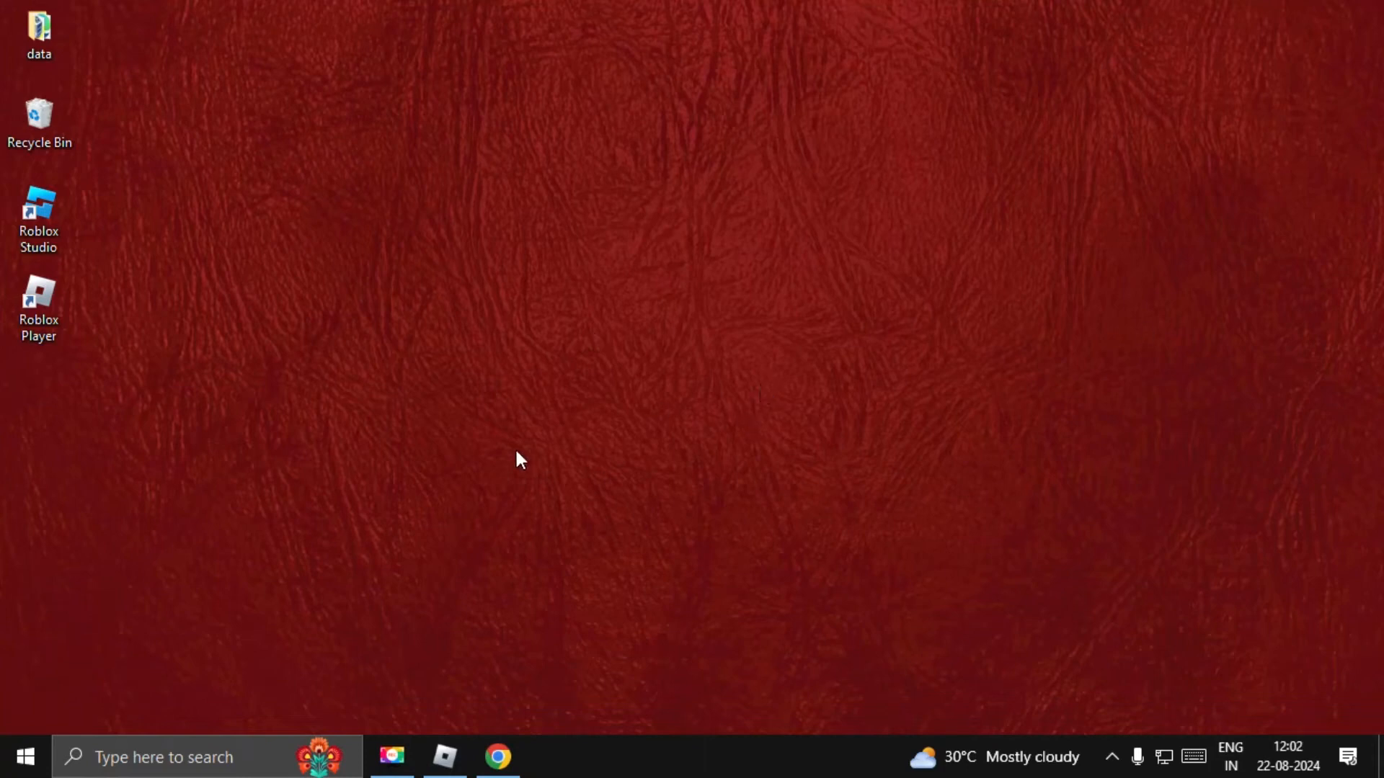
# Launch Task Manager from the taskbar's right-click menu to list running processes
pyautogui.rightClick(733, 757)
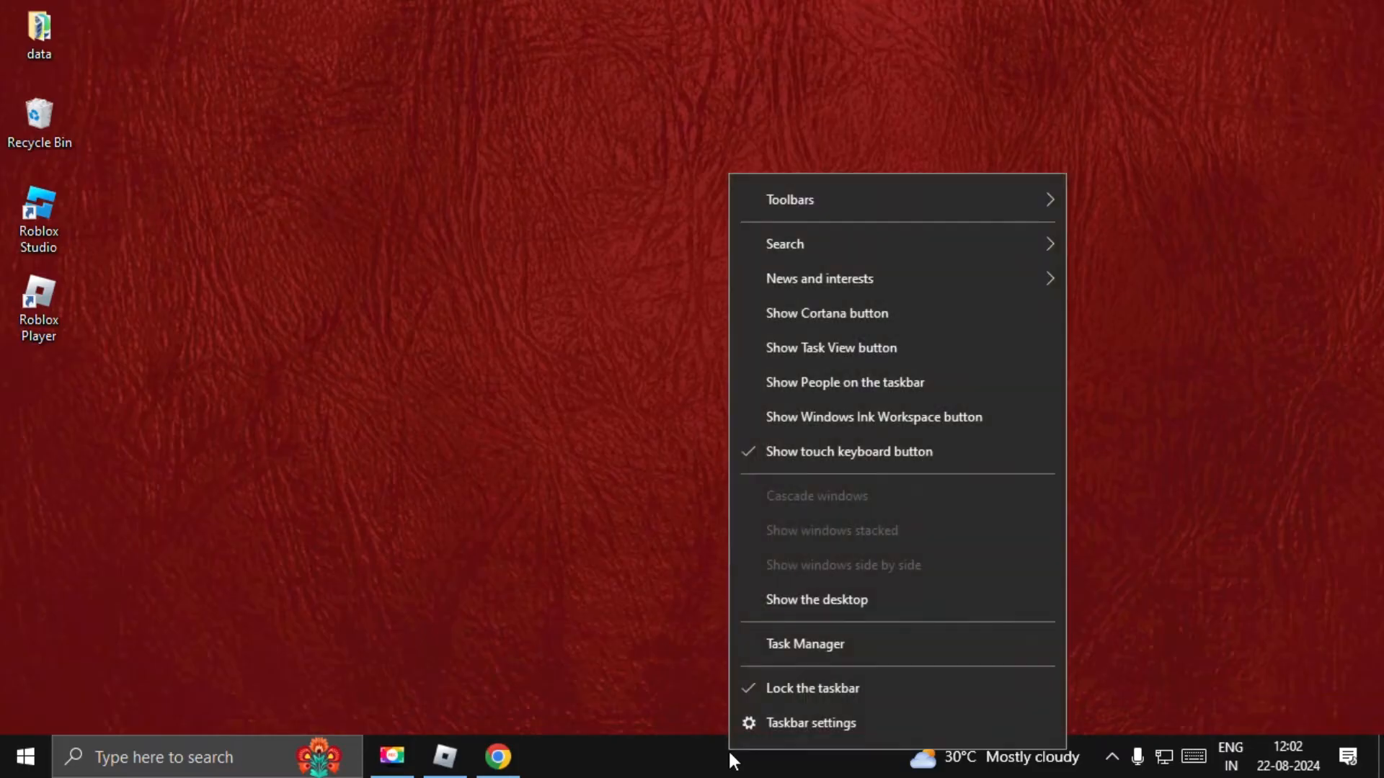
pyautogui.click(805, 643)
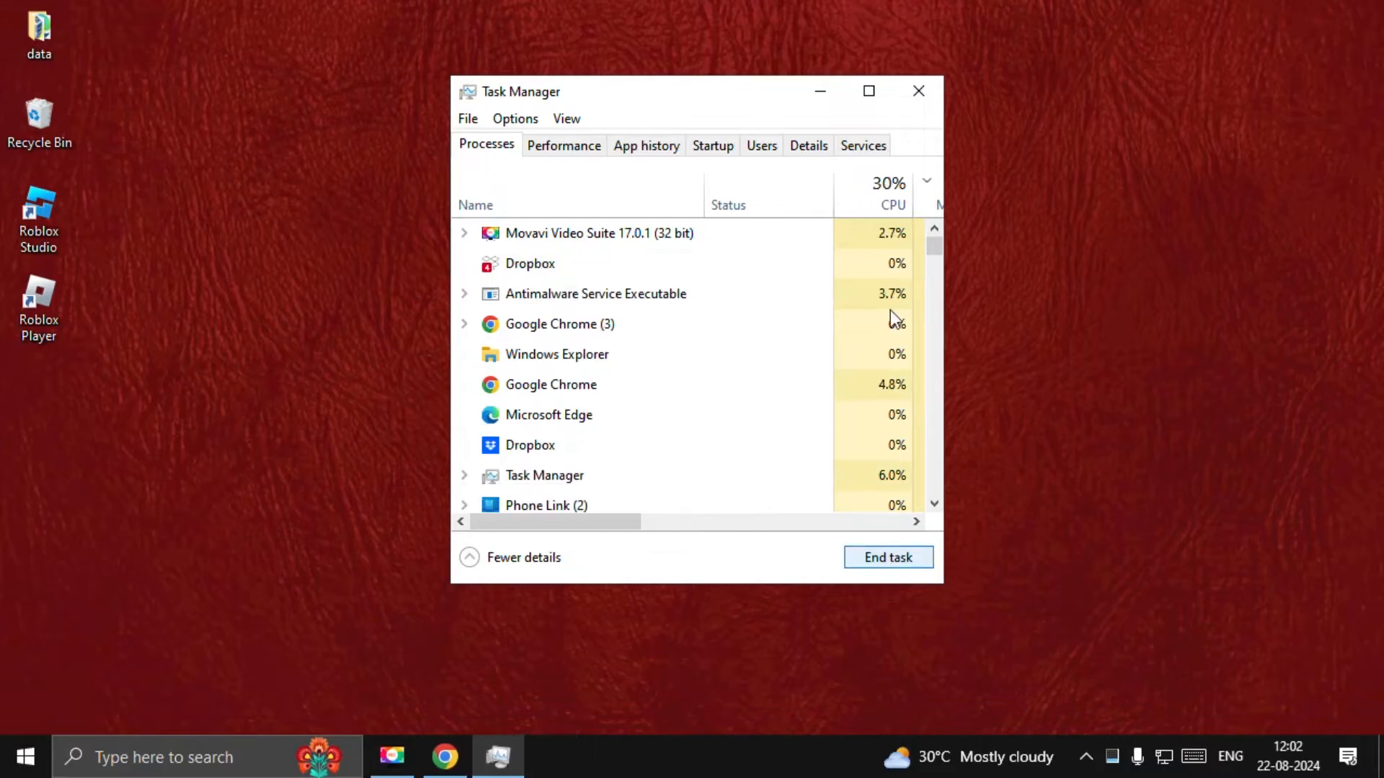
# Delete all-time cookies and cached files while keeping browsing history, then close Chrome
pyautogui.click(919, 91)
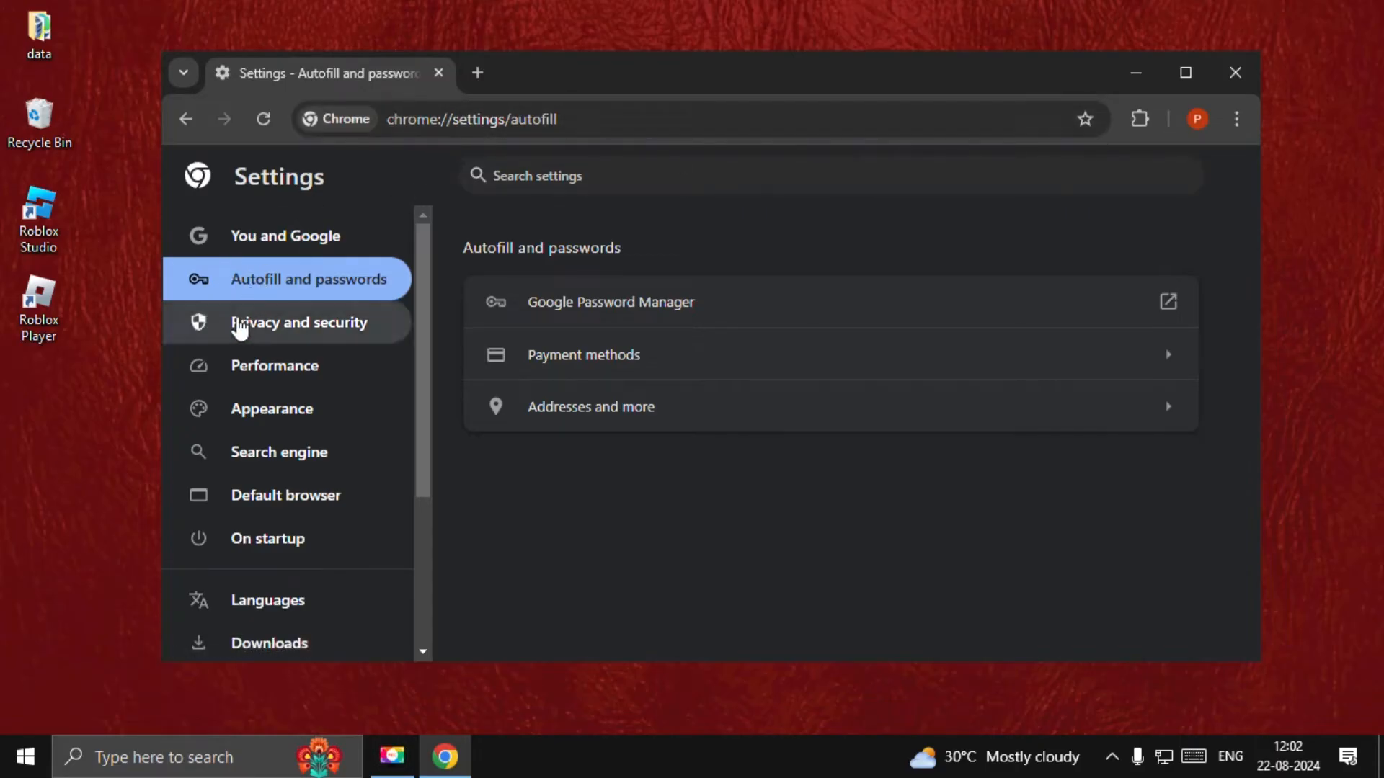
pyautogui.click(300, 322)
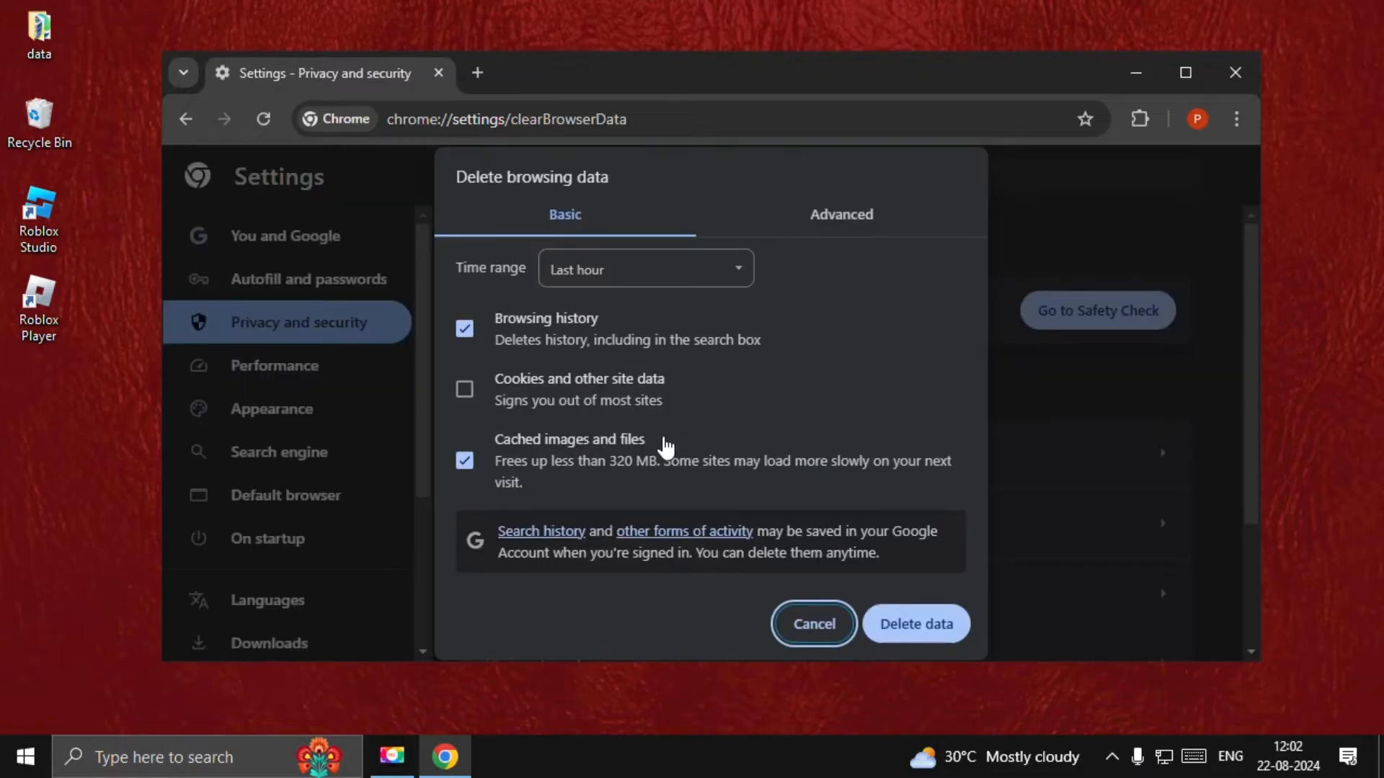
pyautogui.click(464, 329)
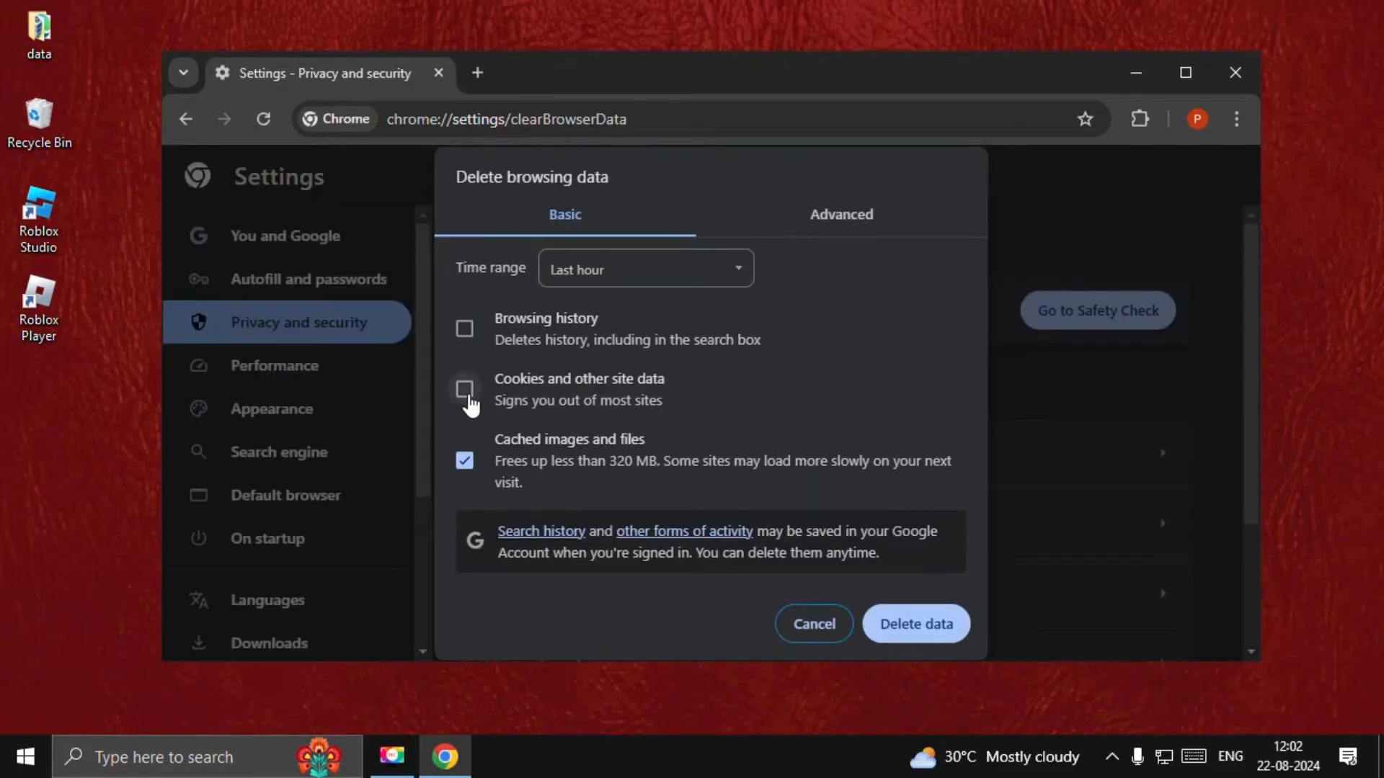
pyautogui.click(466, 389)
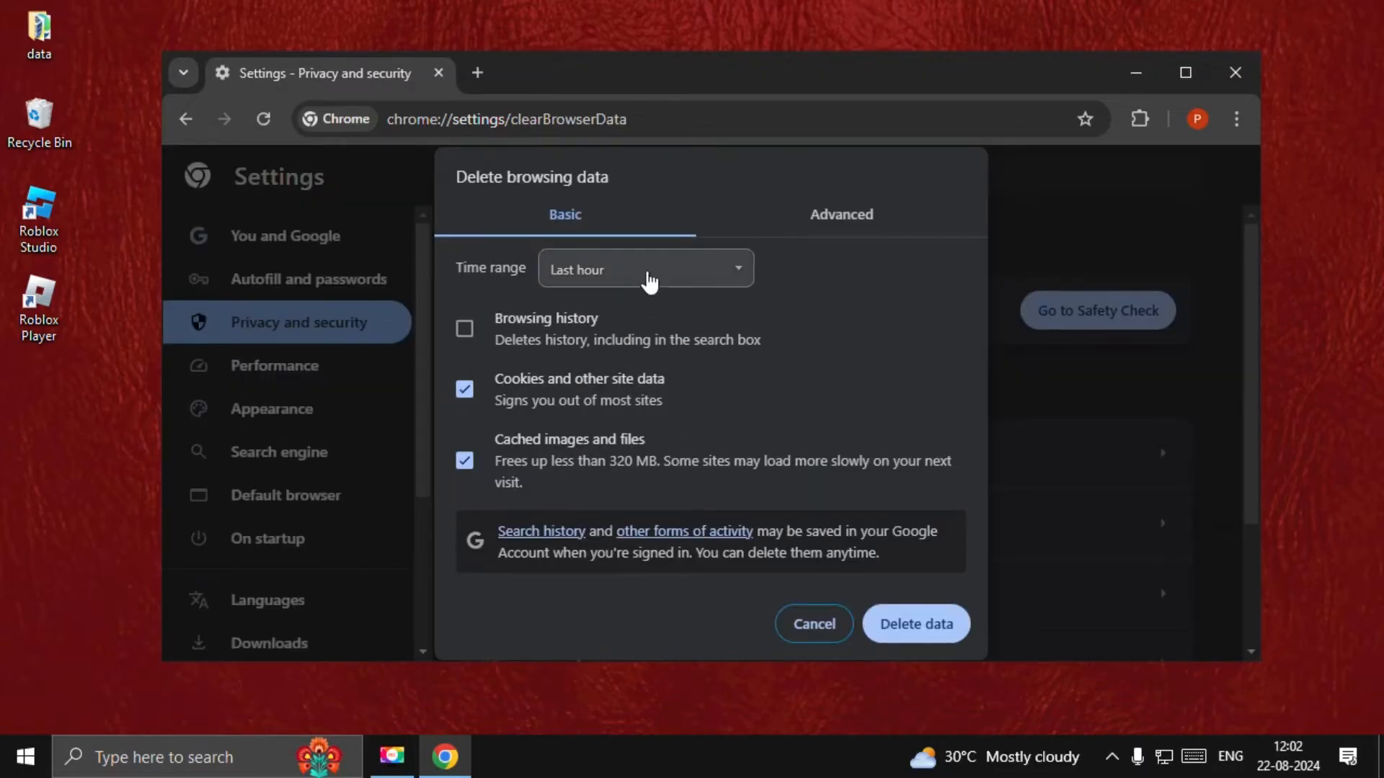
pyautogui.click(644, 270)
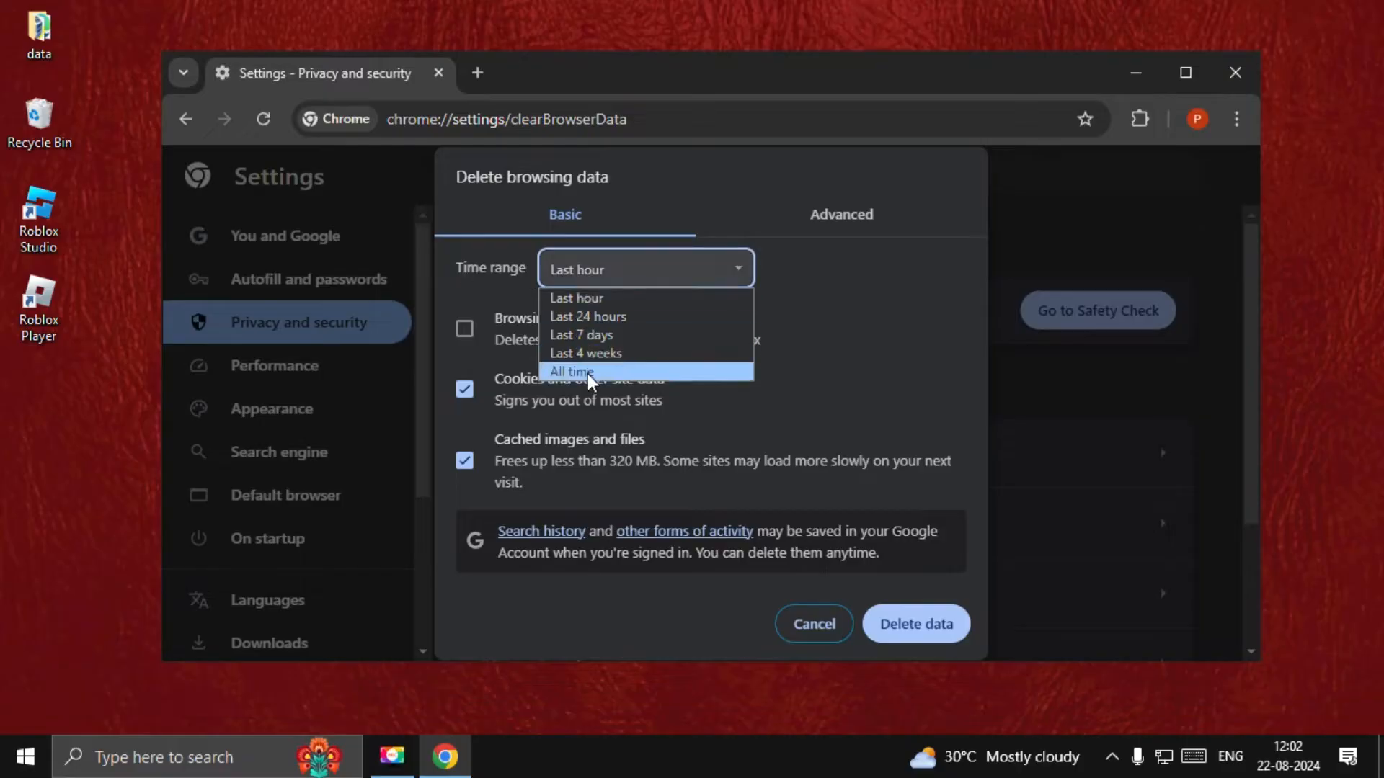
pyautogui.click(571, 372)
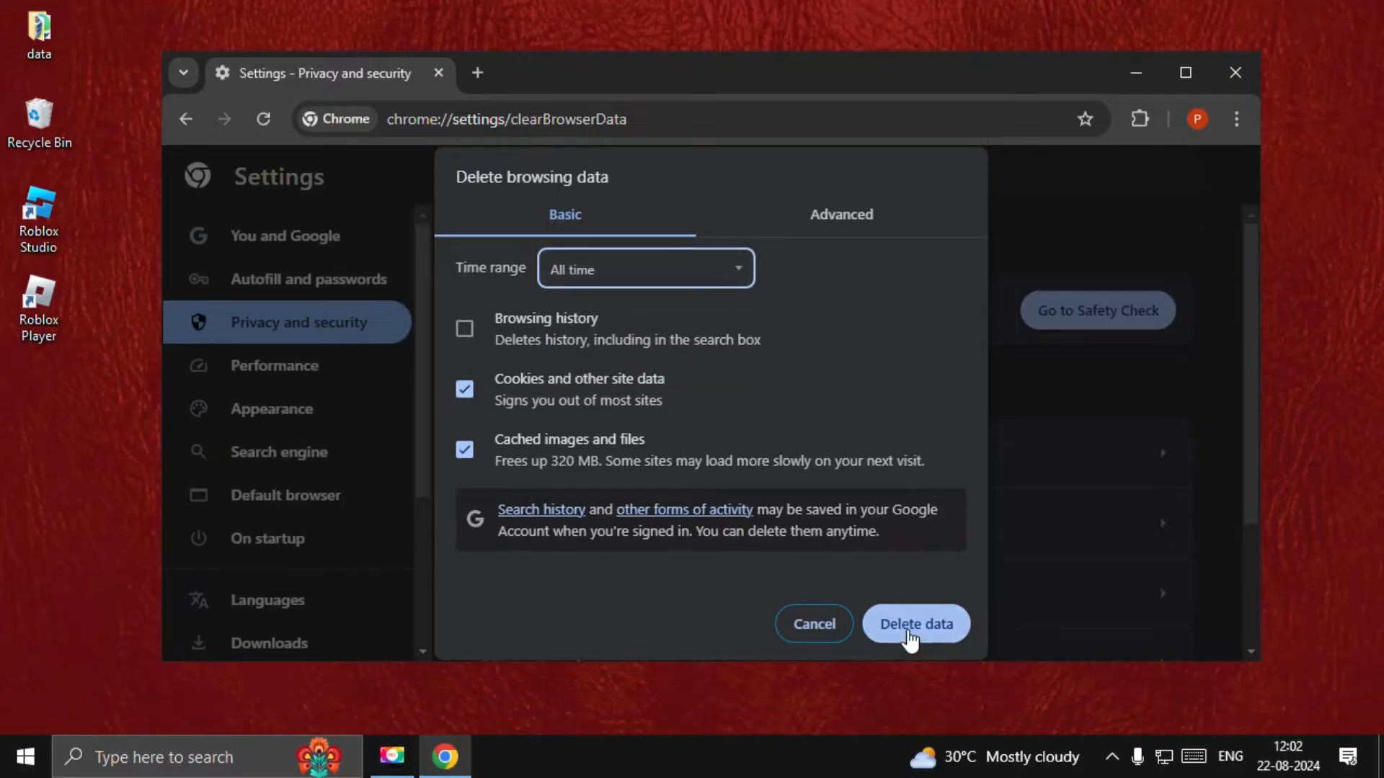
pyautogui.click(916, 624)
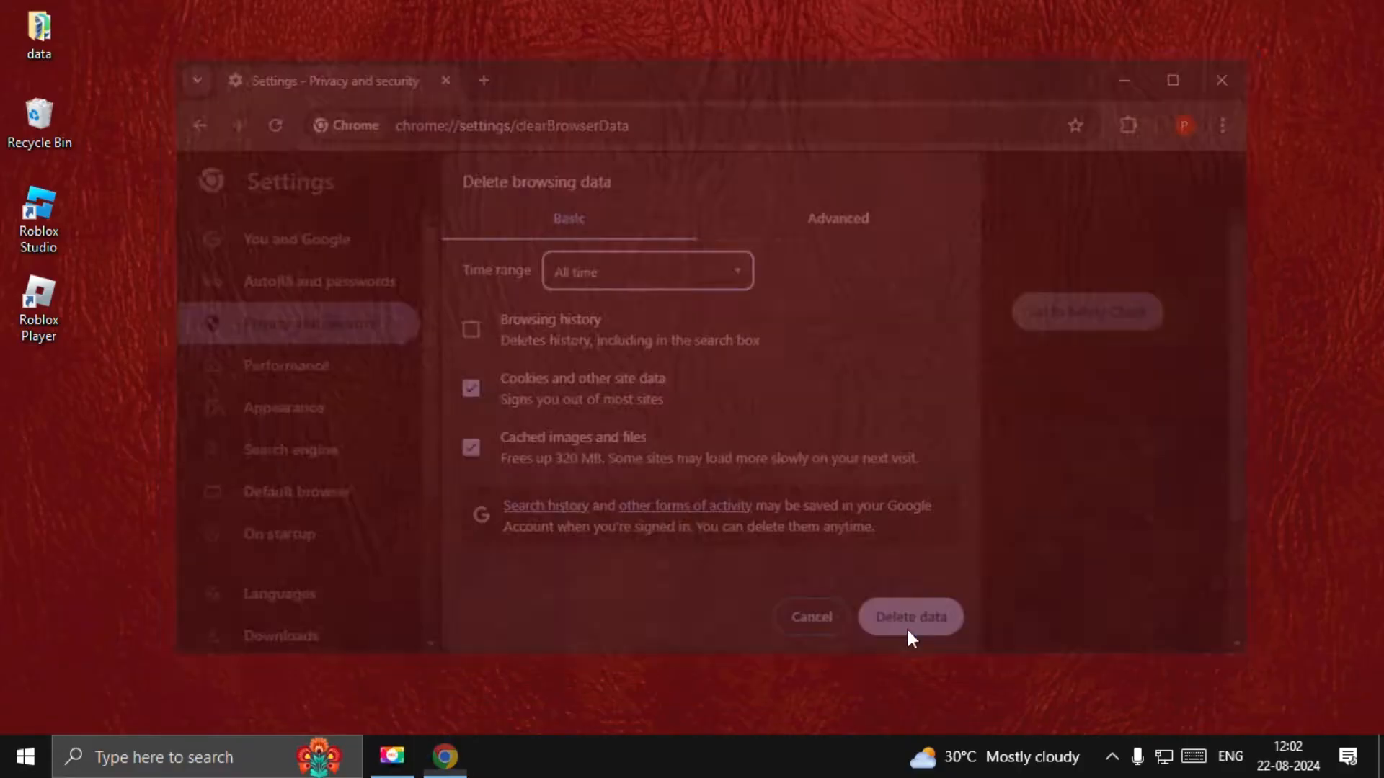
pyautogui.click(1221, 81)
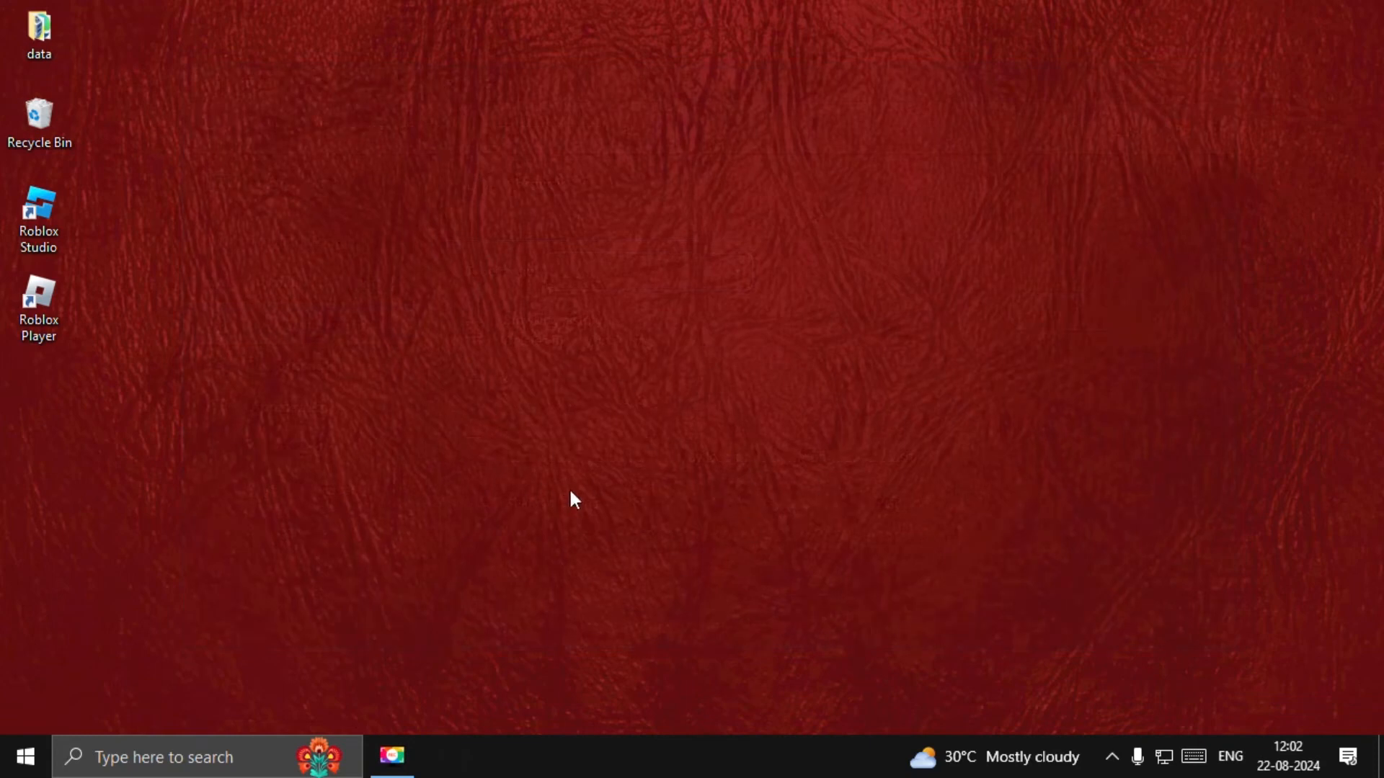
pyautogui.moveTo(478, 533)
pyautogui.write('%localappdata%')
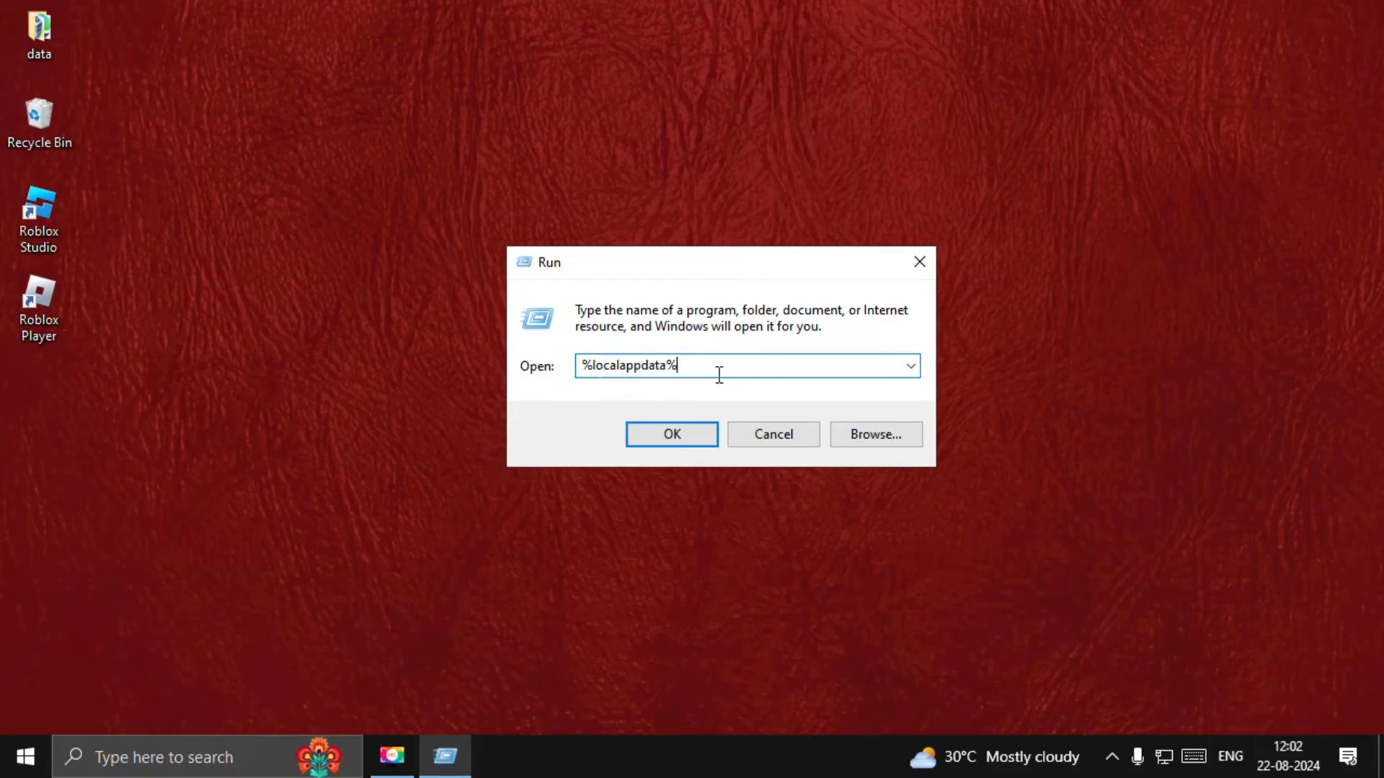
# Open the Local AppData Temp folder and bring up actions for its temporary files
pyautogui.click(670, 434)
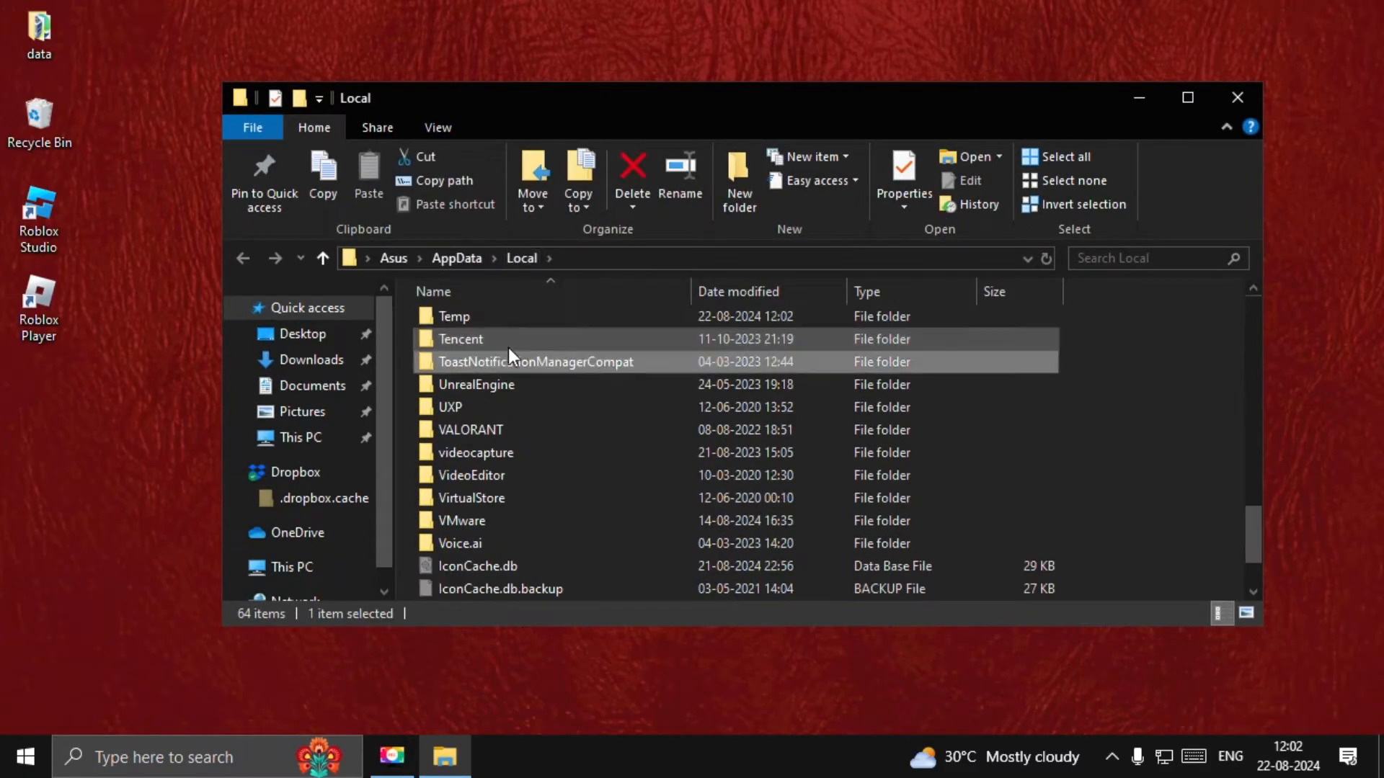
pyautogui.doubleClick(454, 316)
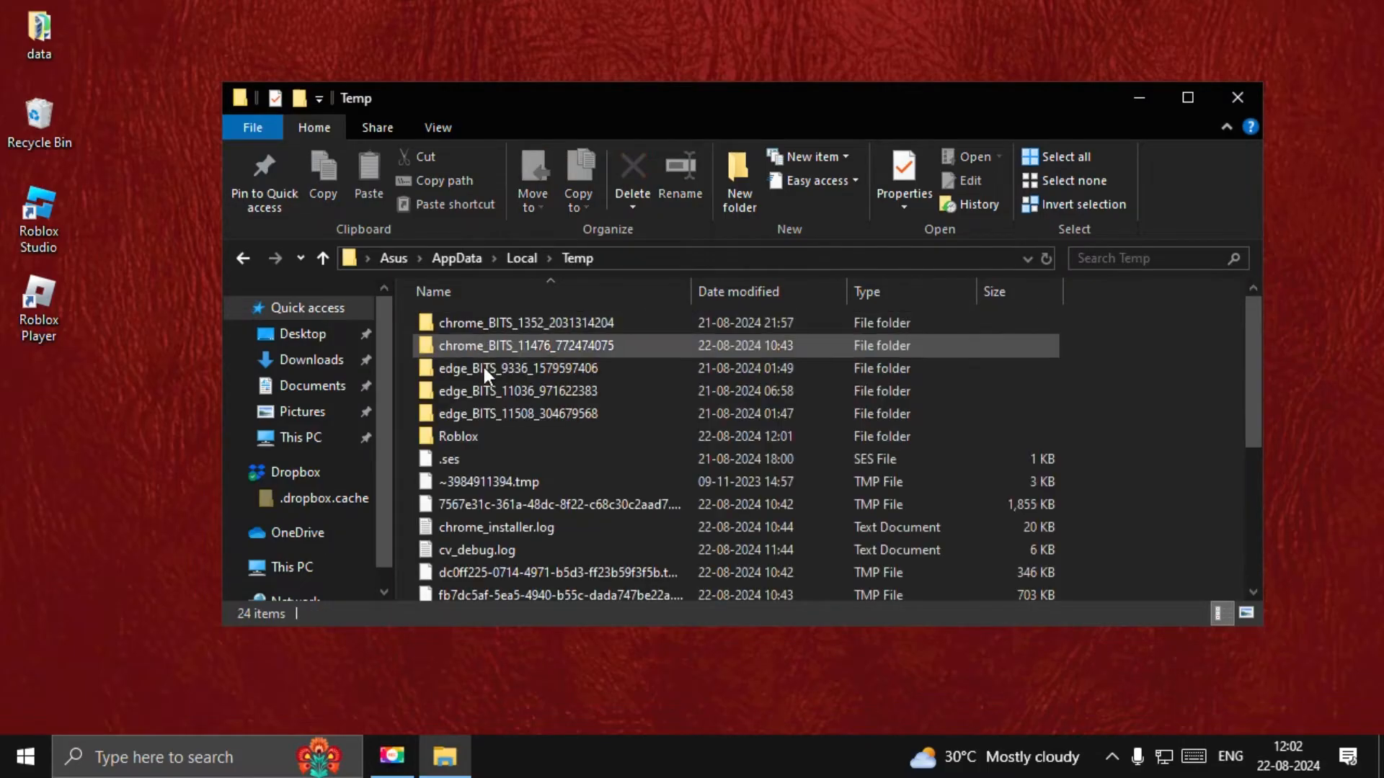
pyautogui.rightClick(457, 435)
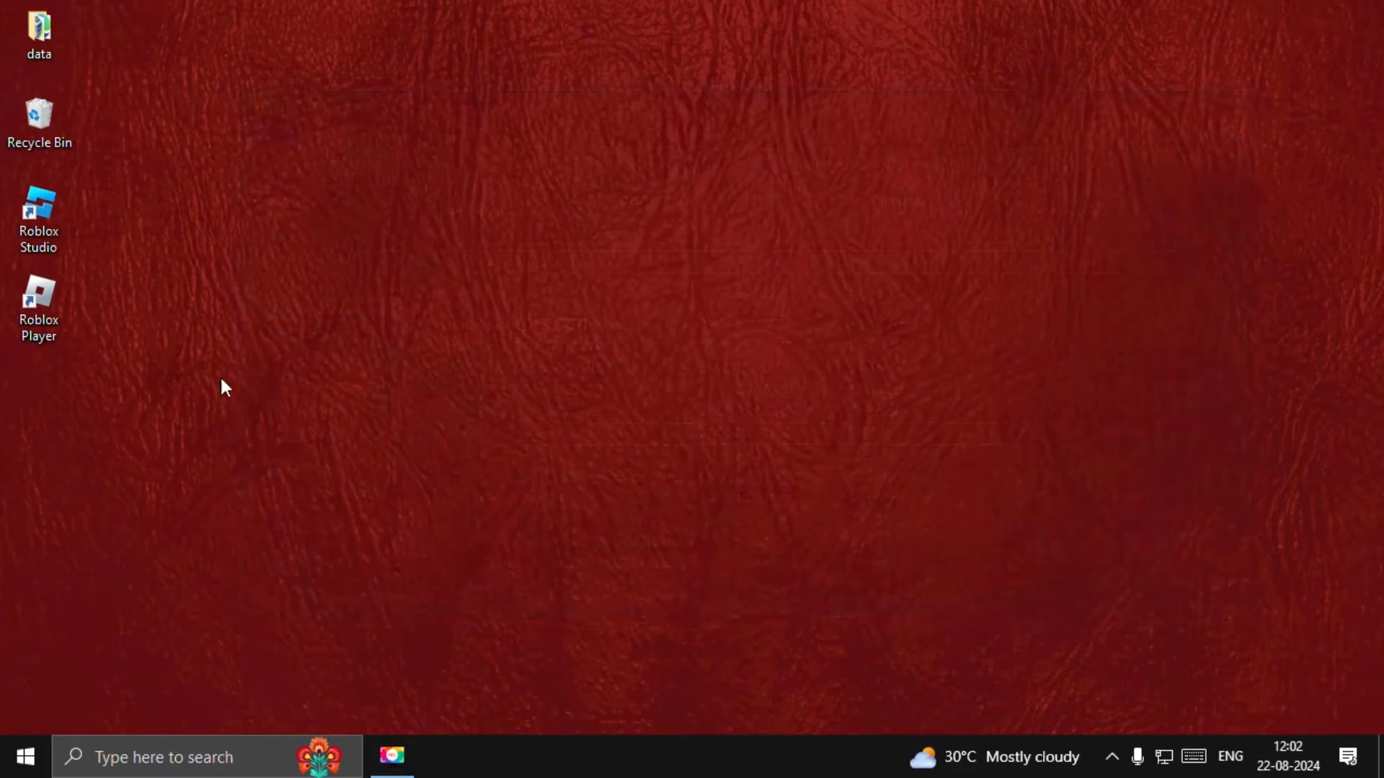
# Open the Roblox Player shortcut's Properties at its Compatibility settings
pyautogui.rightClick(38, 309)
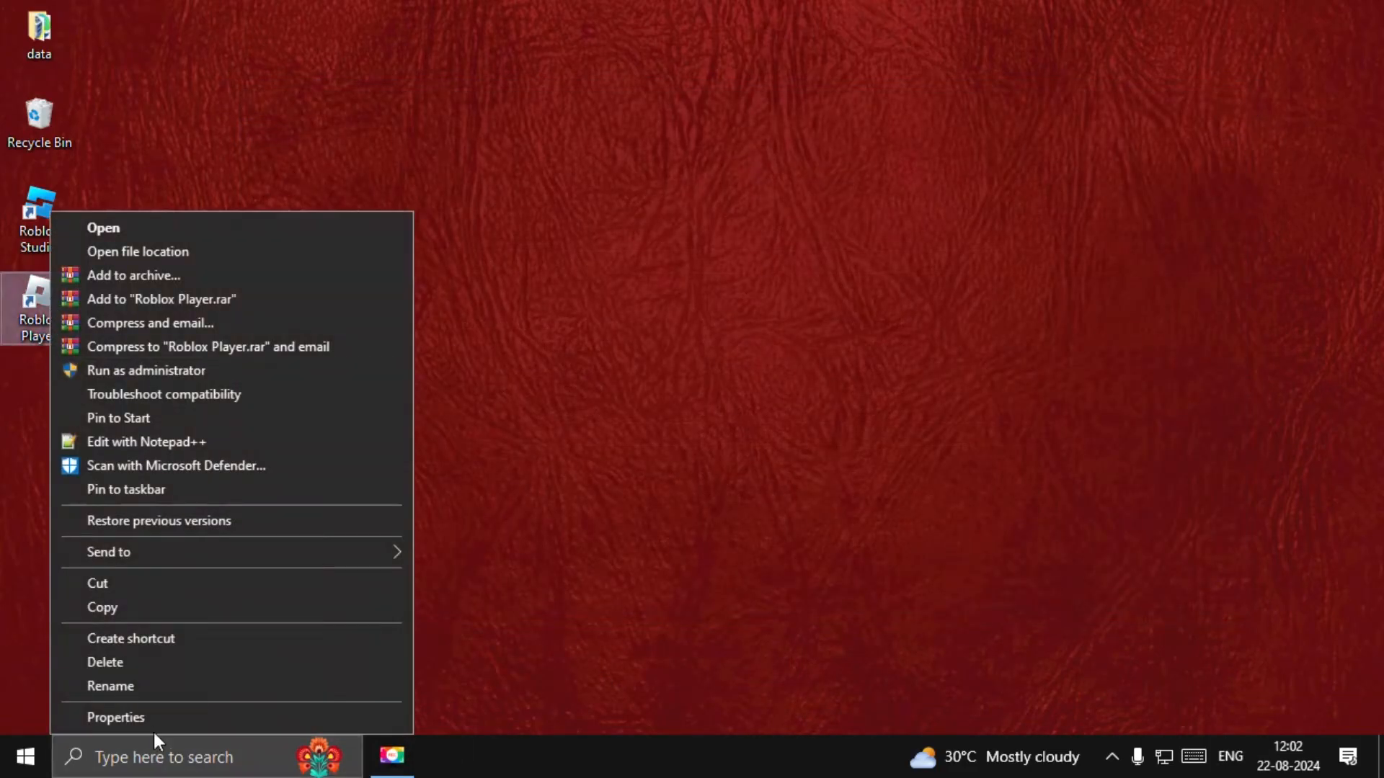
pyautogui.click(115, 716)
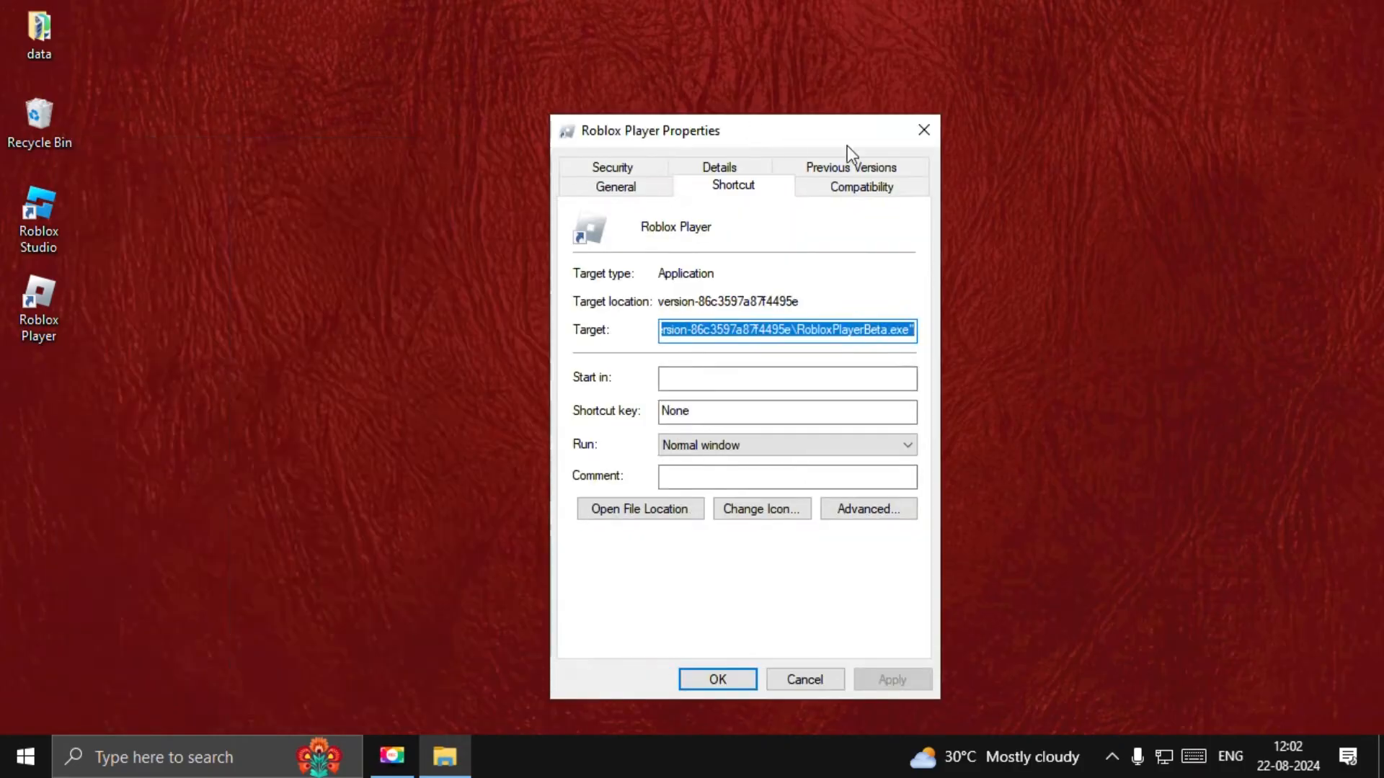
pyautogui.click(860, 186)
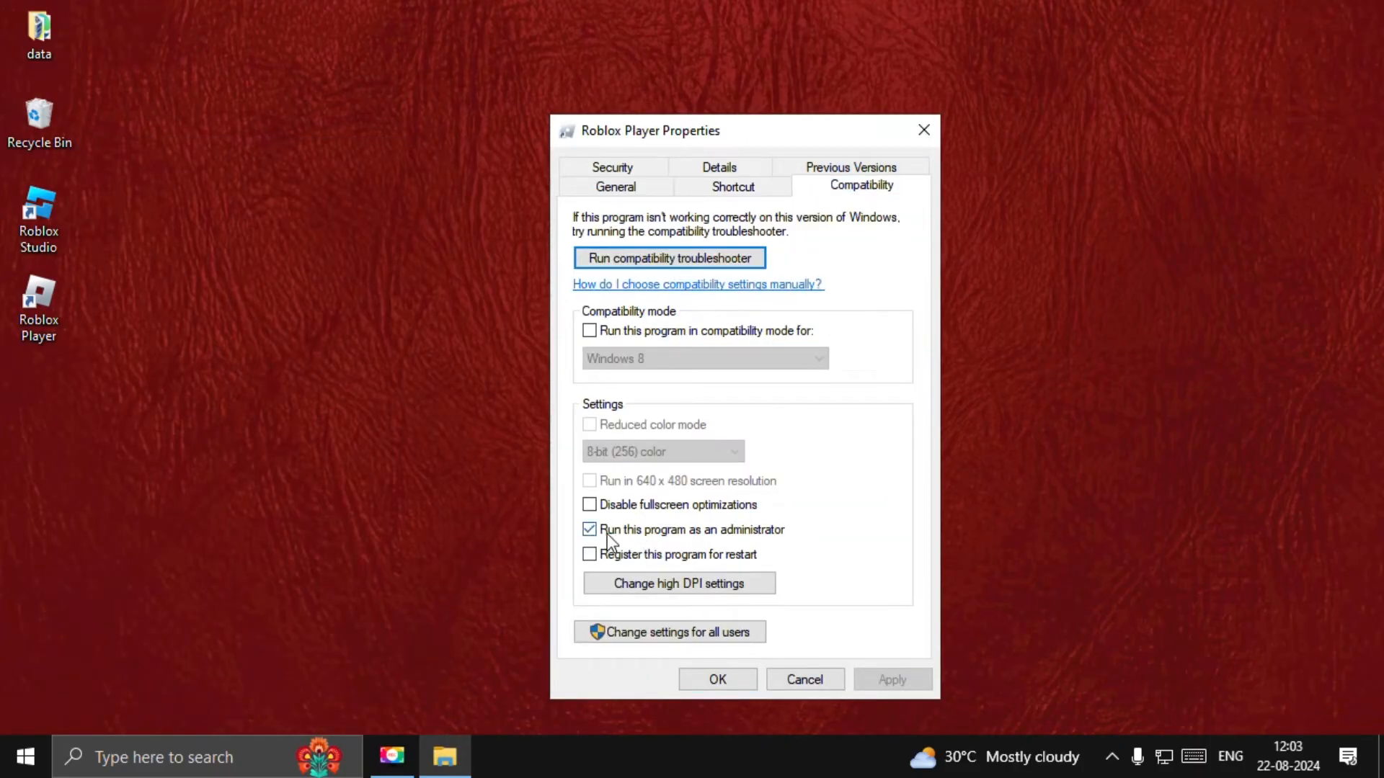
pyautogui.moveTo(761, 558)
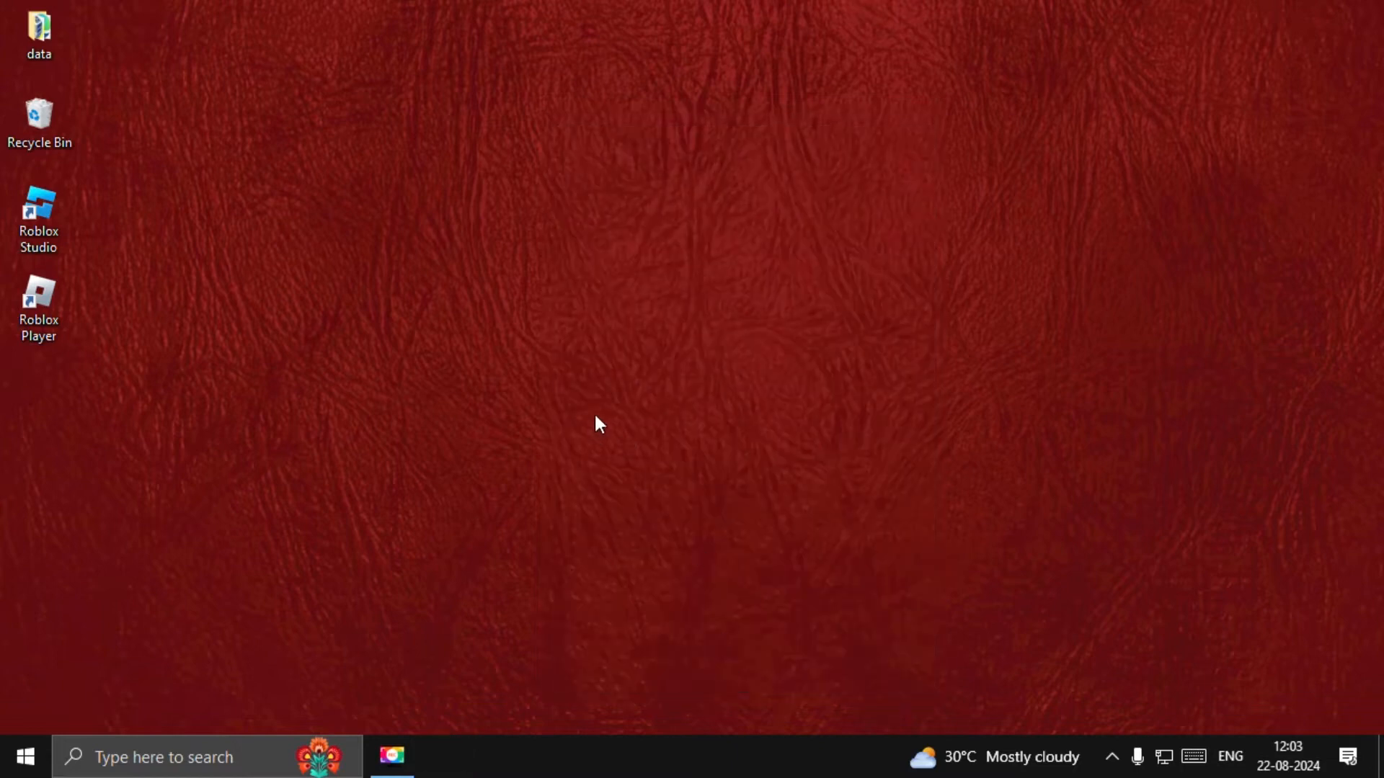
pyautogui.moveTo(693, 399)
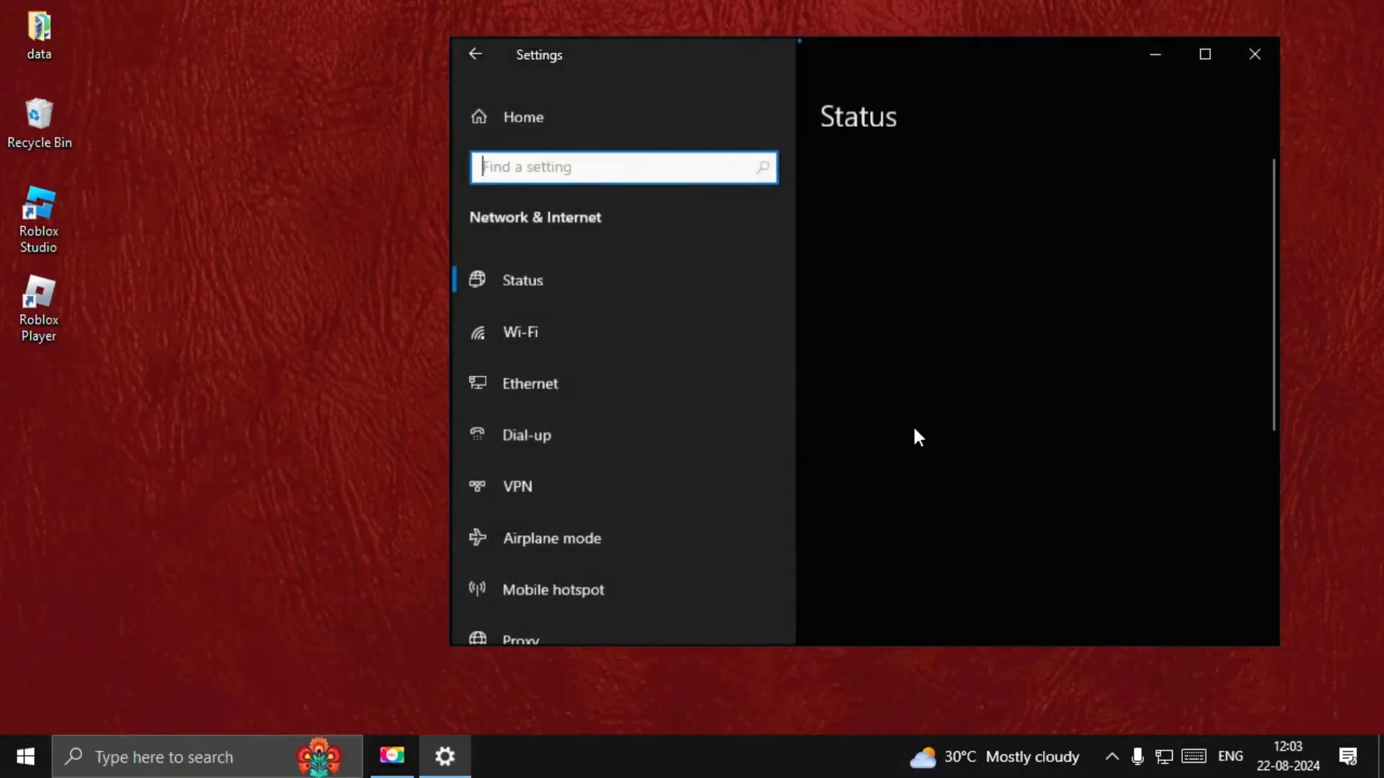
# Set the Ethernet adapter's IPv4 DNS servers to 8.8.8.8 and 8.8.4.4 and close the windows
pyautogui.click(529, 384)
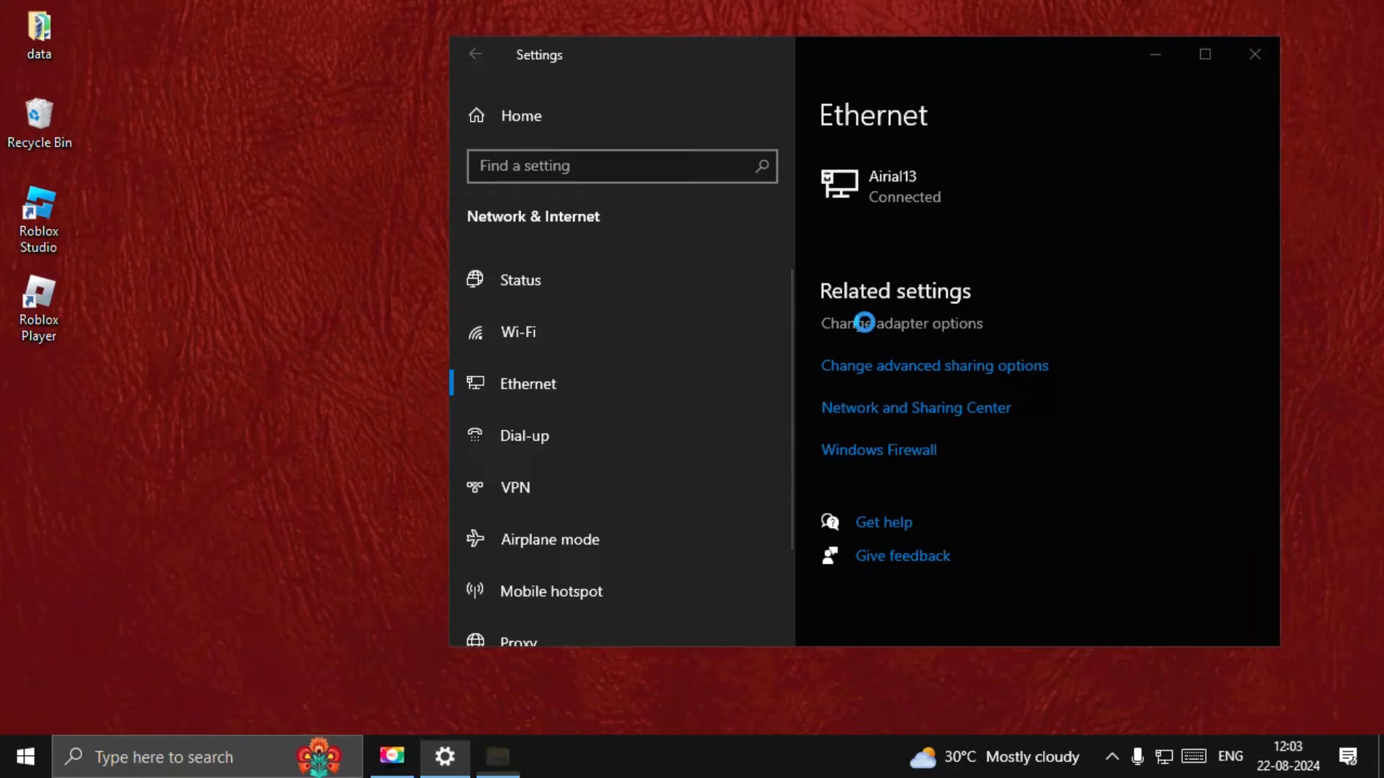
pyautogui.click(900, 323)
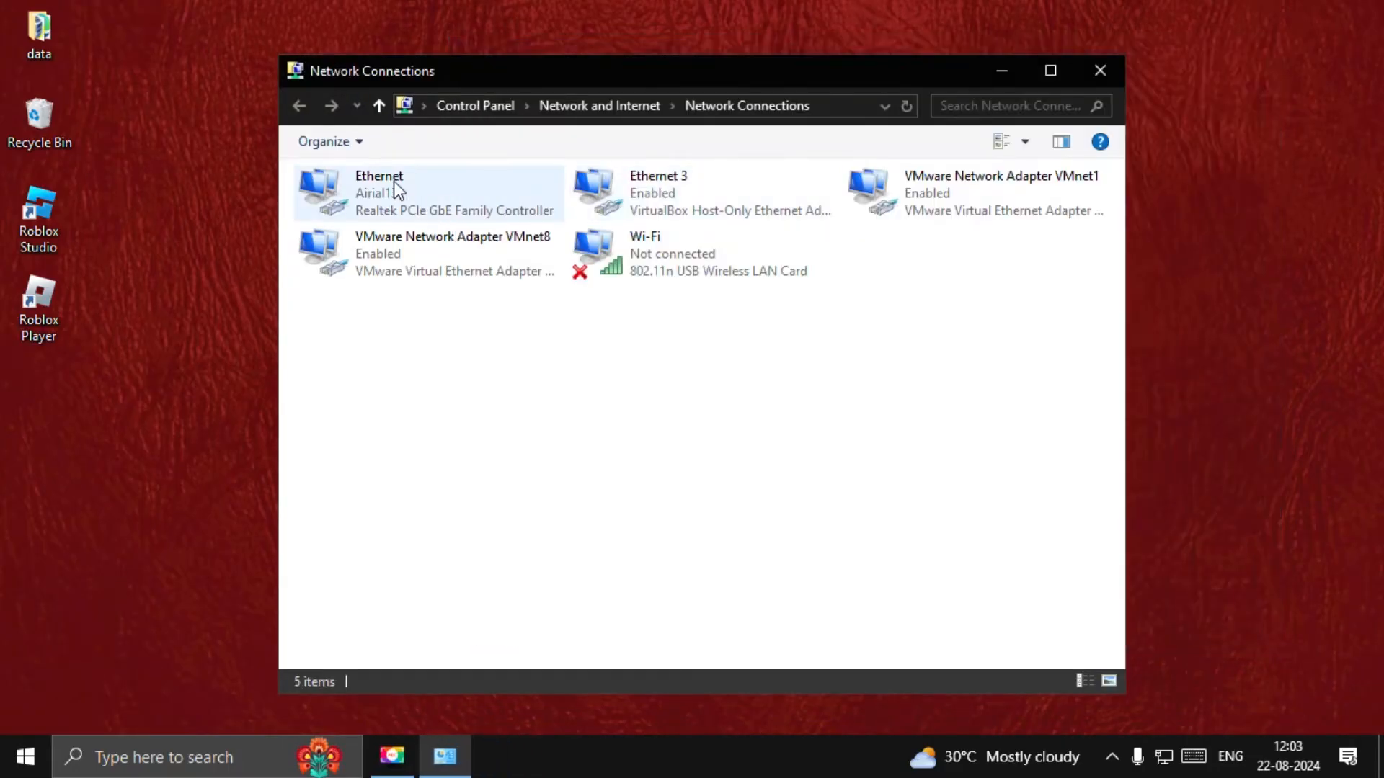
pyautogui.click(428, 192)
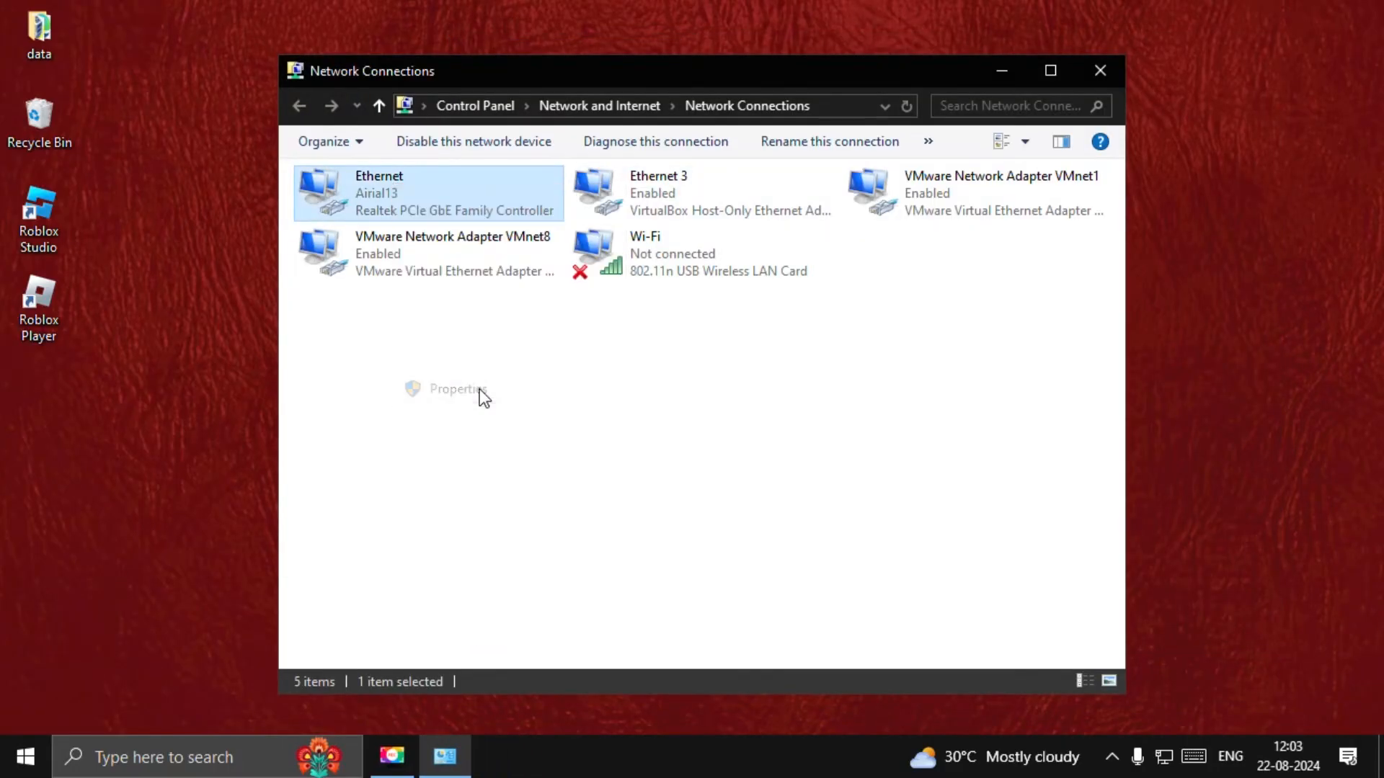
pyautogui.click(459, 388)
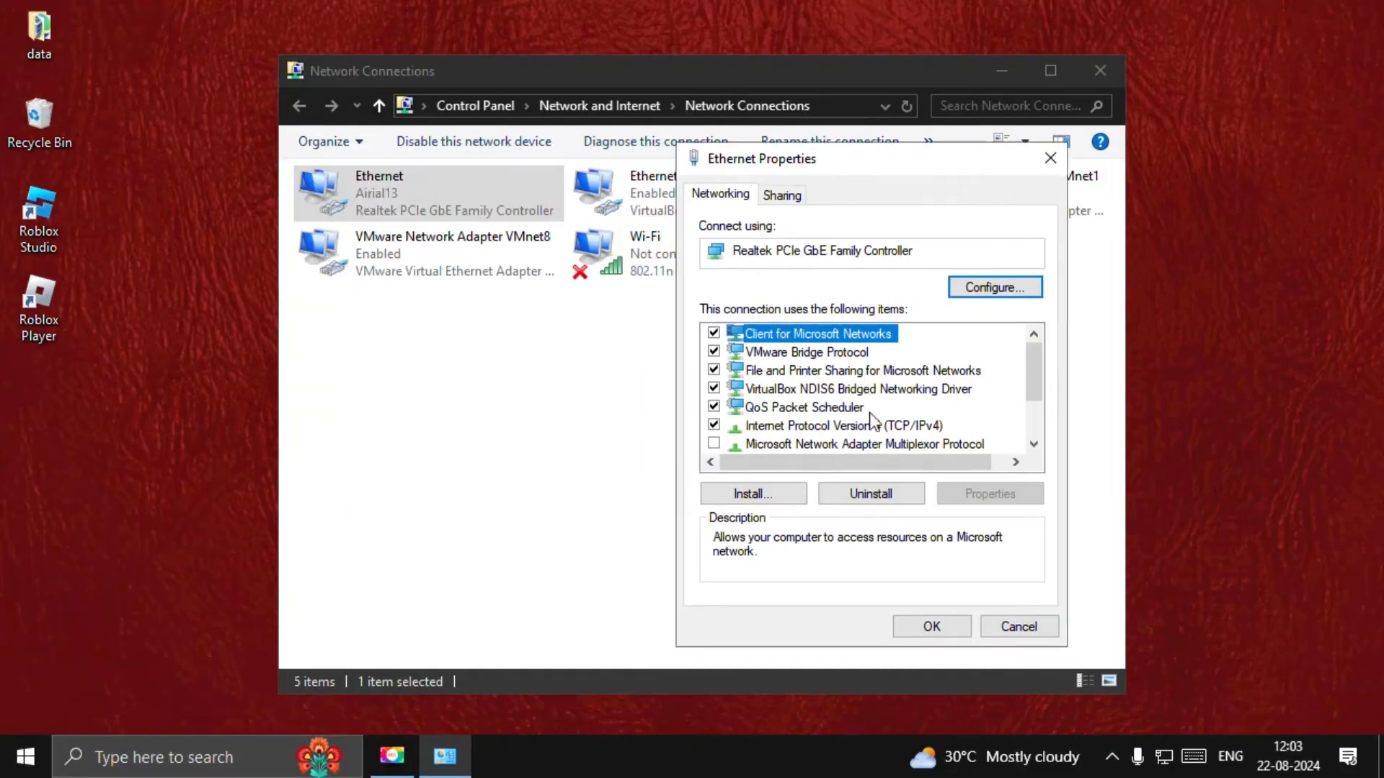
pyautogui.doubleClick(813, 426)
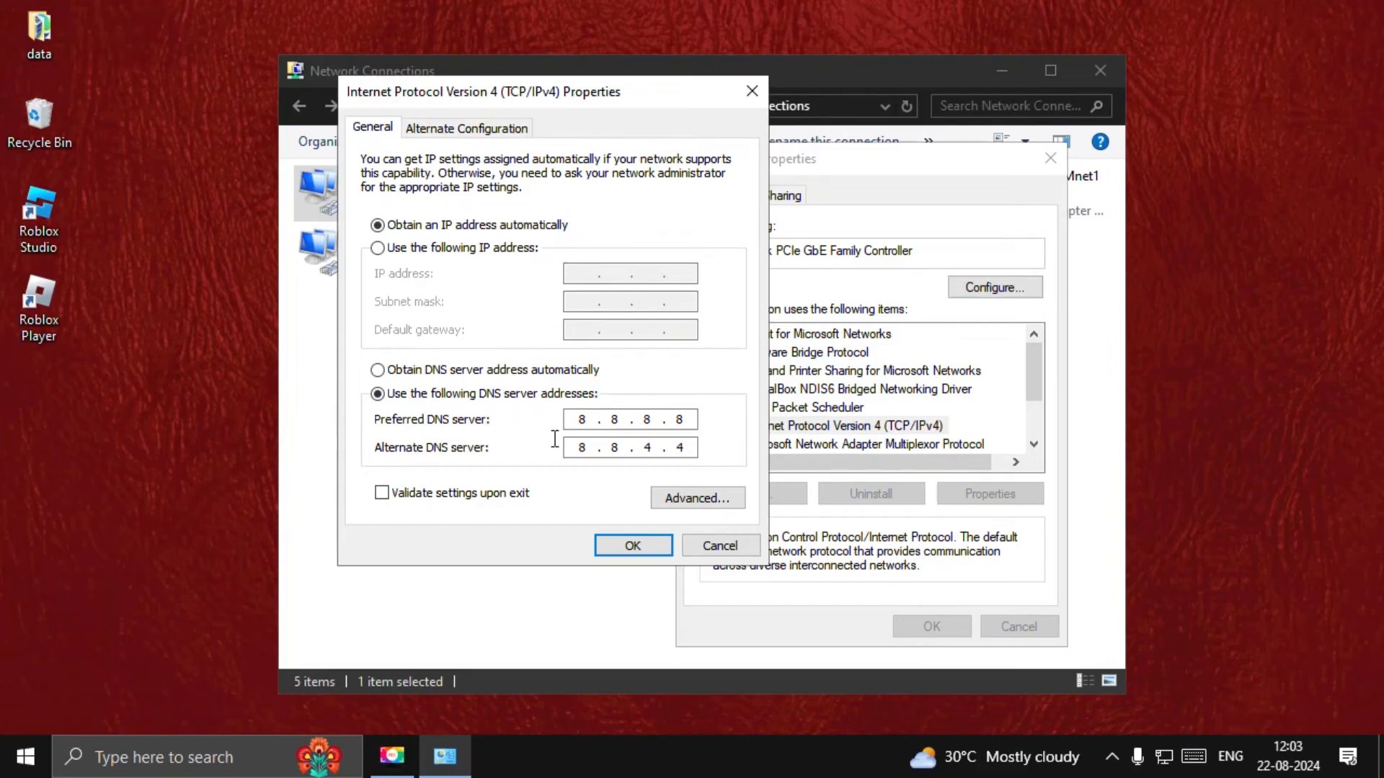
pyautogui.moveTo(558, 407)
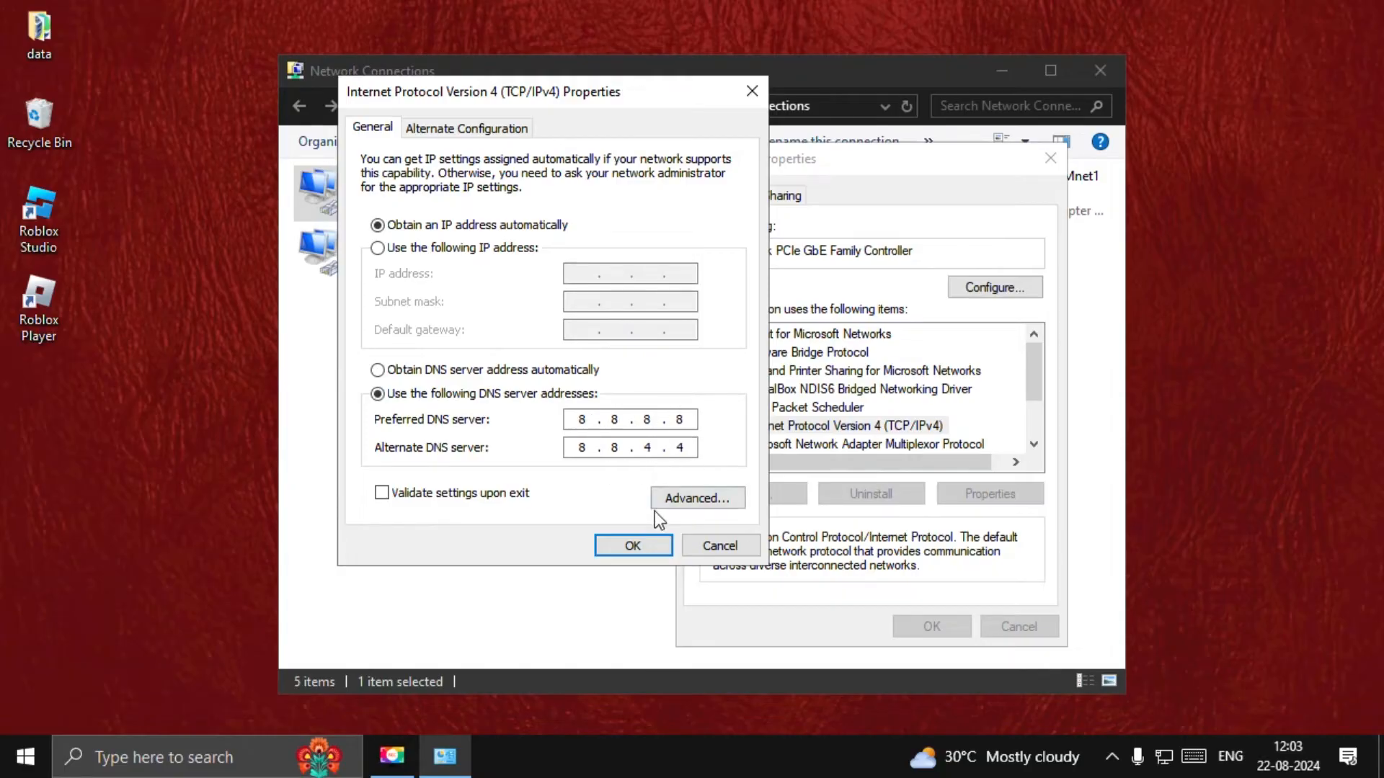
pyautogui.click(632, 545)
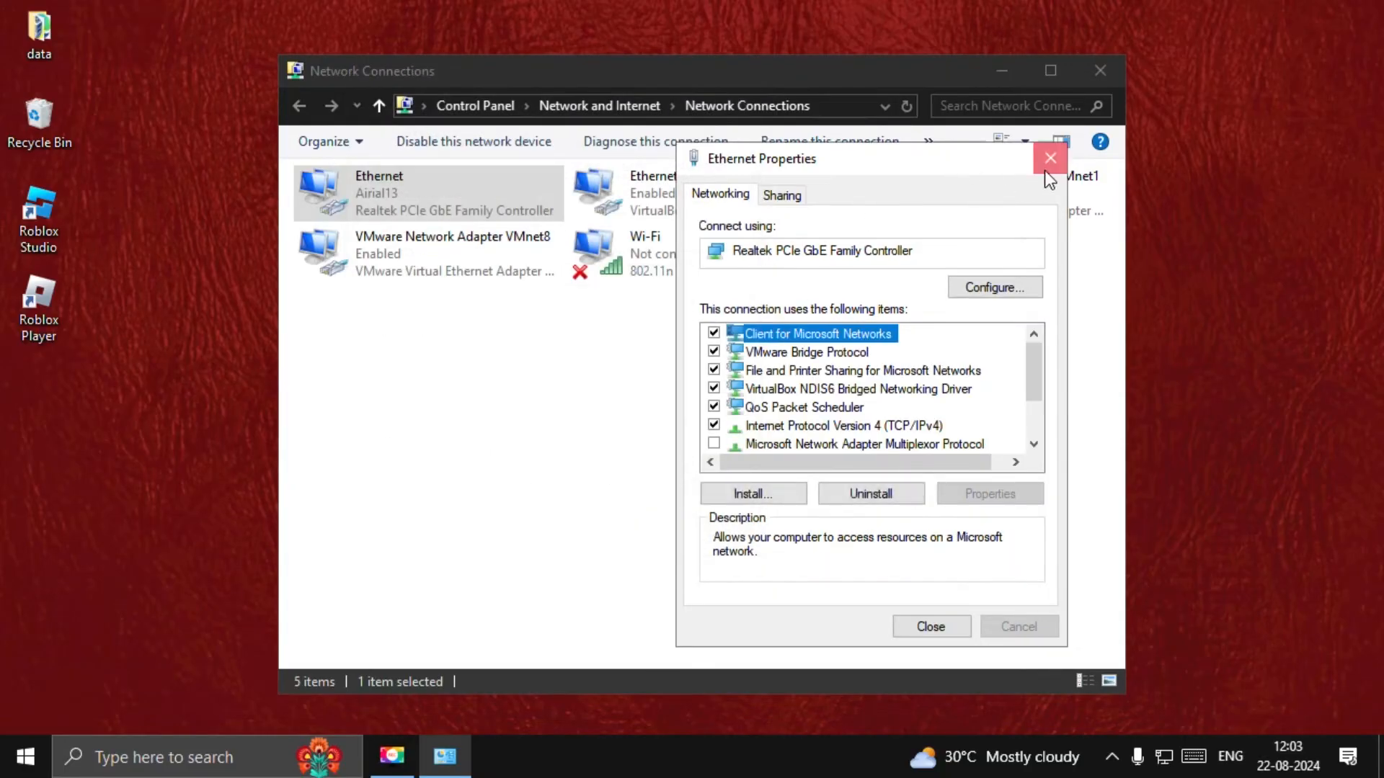
pyautogui.click(1051, 159)
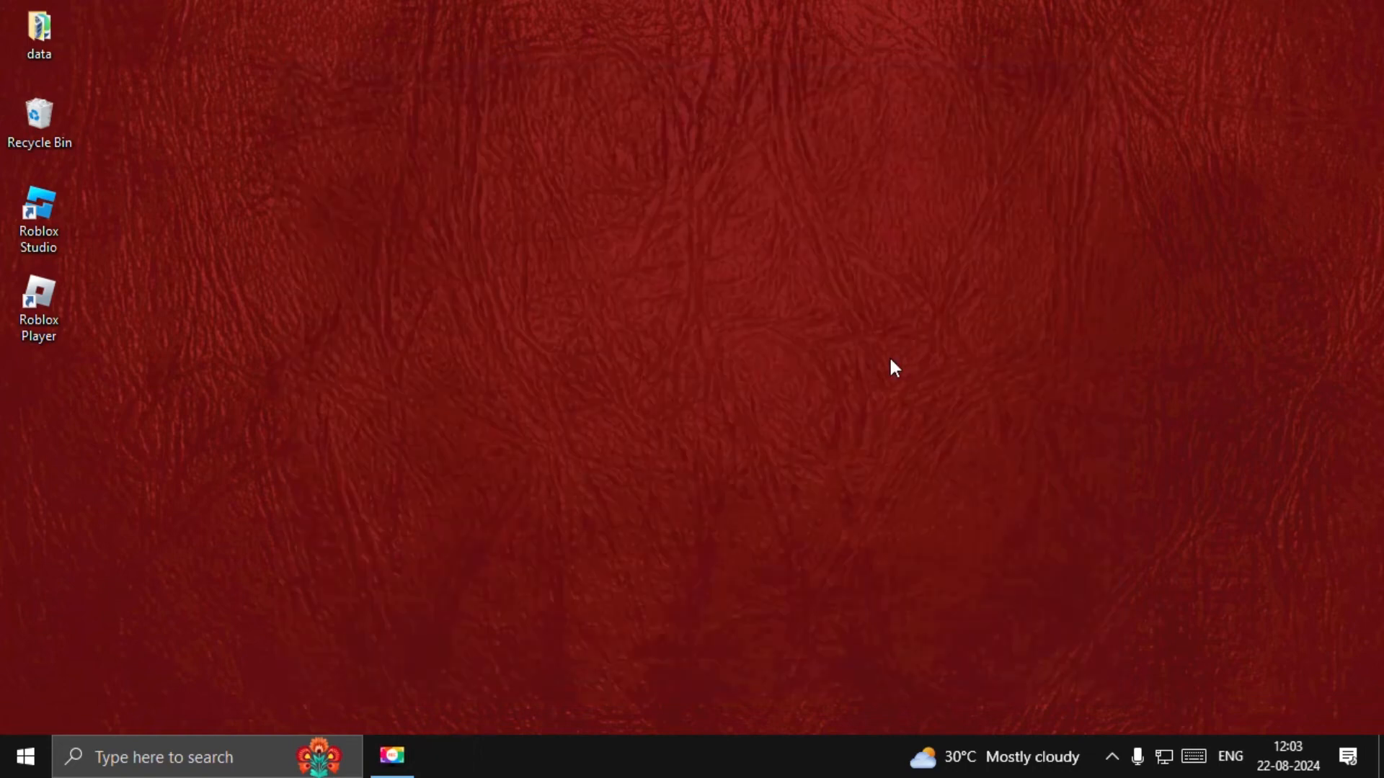
# Open an administrator Command Prompt from a taskbar search for CMD
pyautogui.write('CMD')
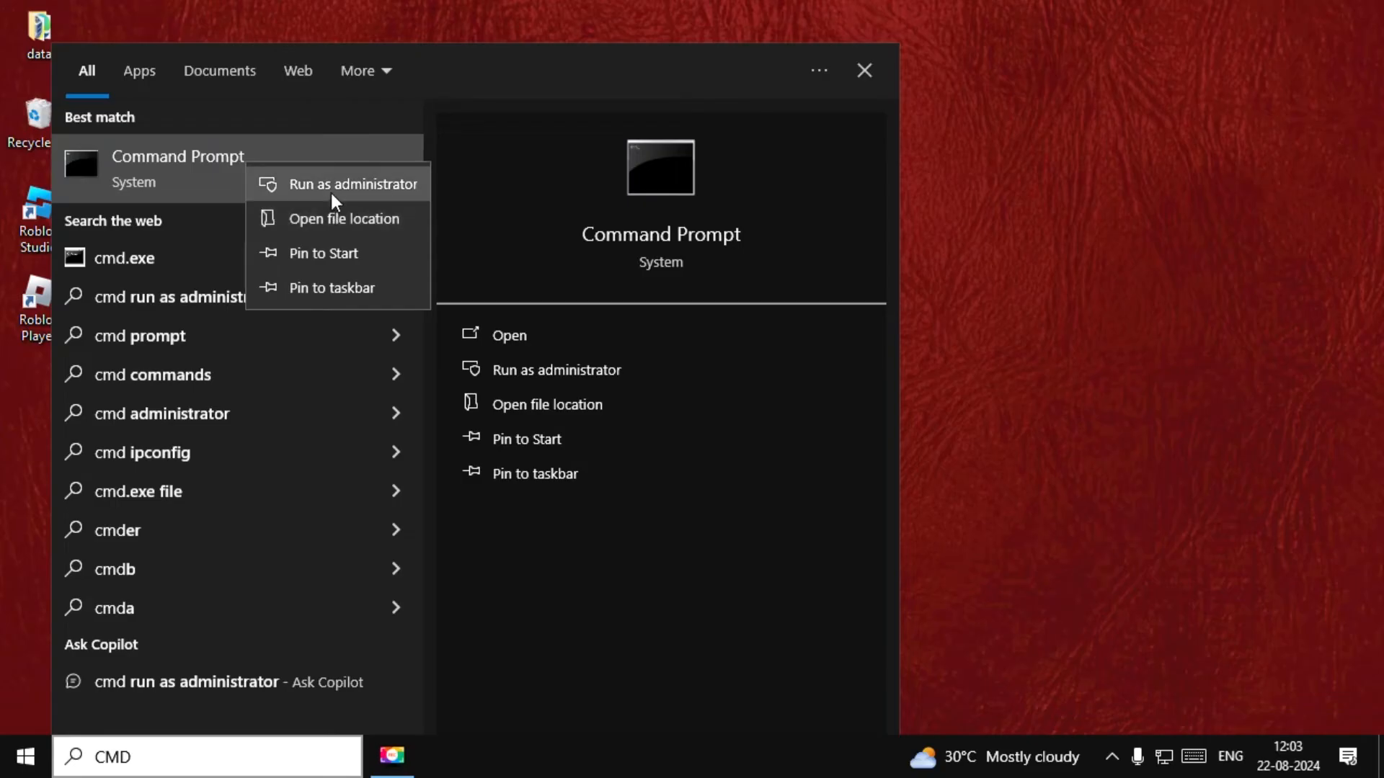
pyautogui.click(353, 184)
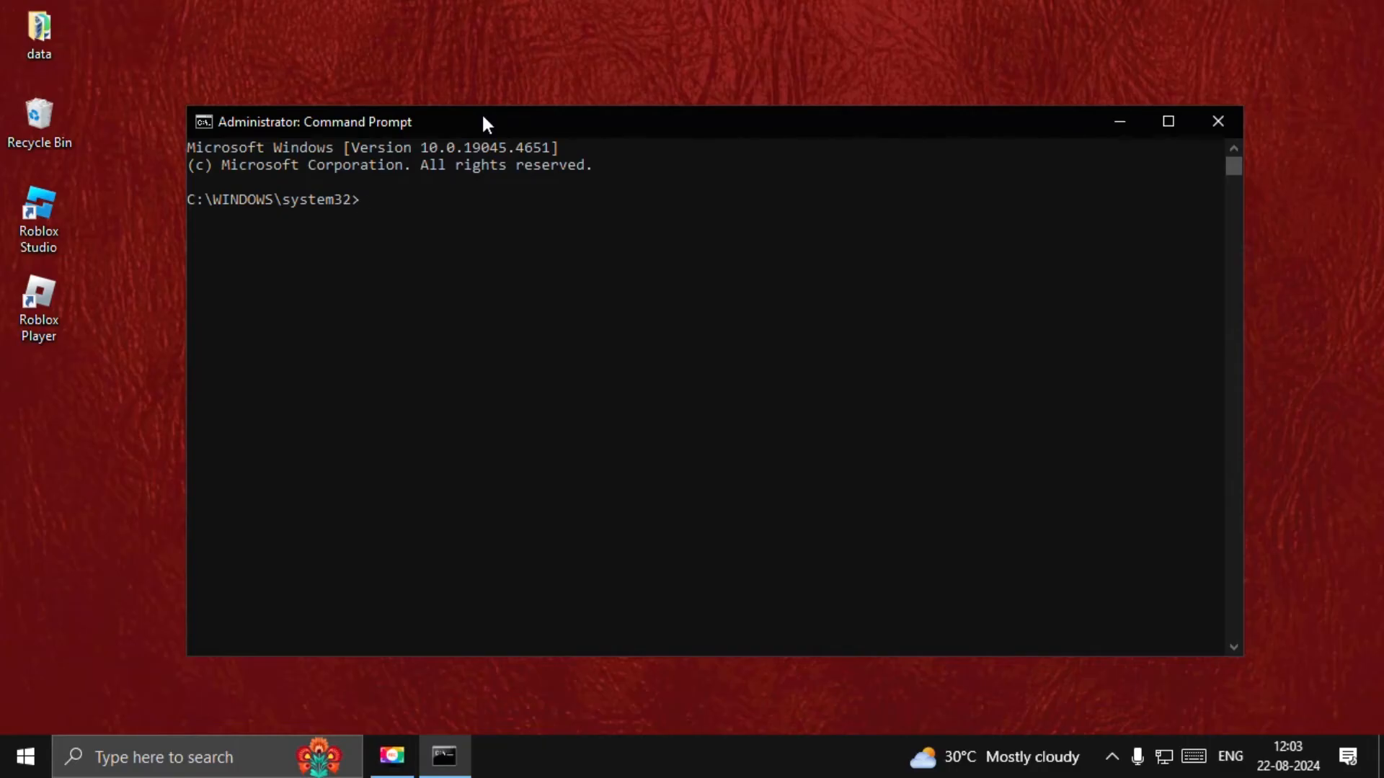
# Flush the DNS resolver cache with ipconfig /flushdns
pyautogui.write('IPCO')
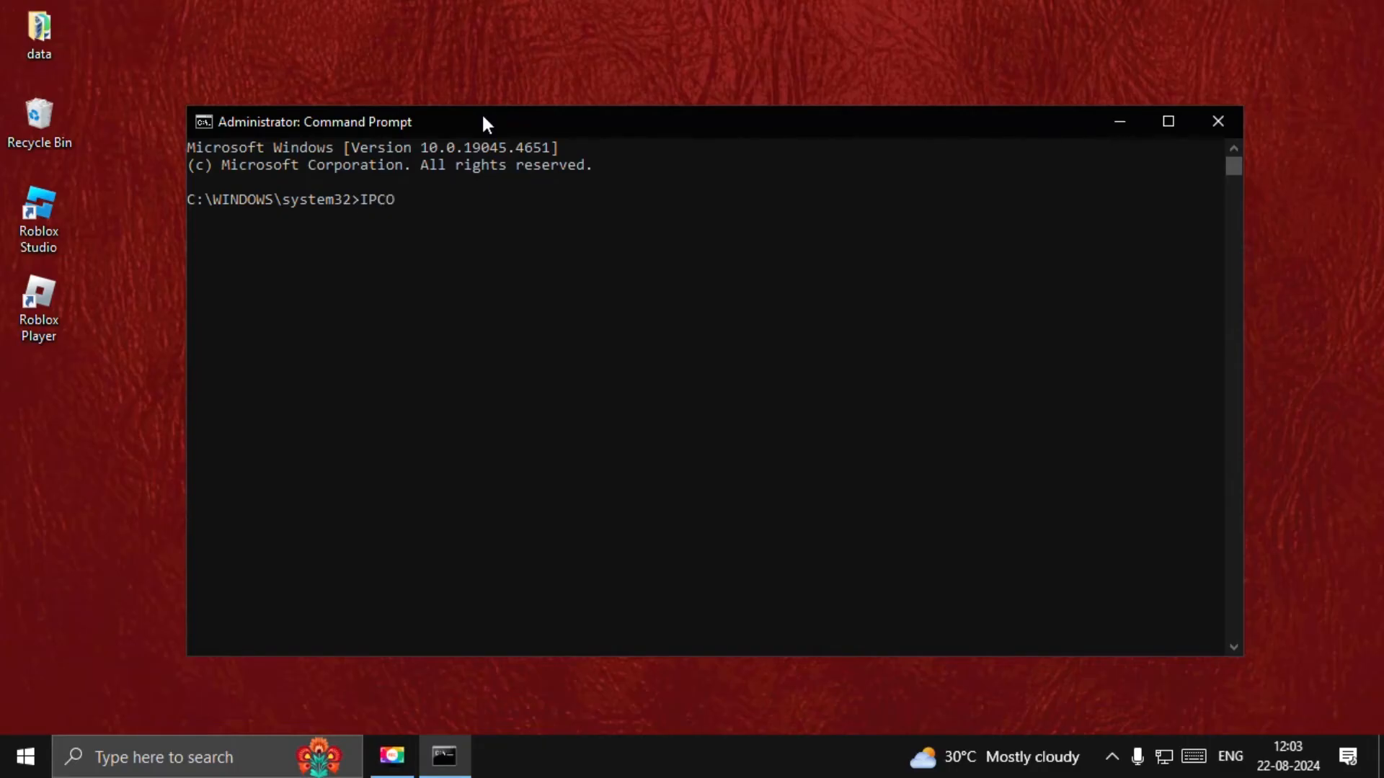
pyautogui.write('NFIG')
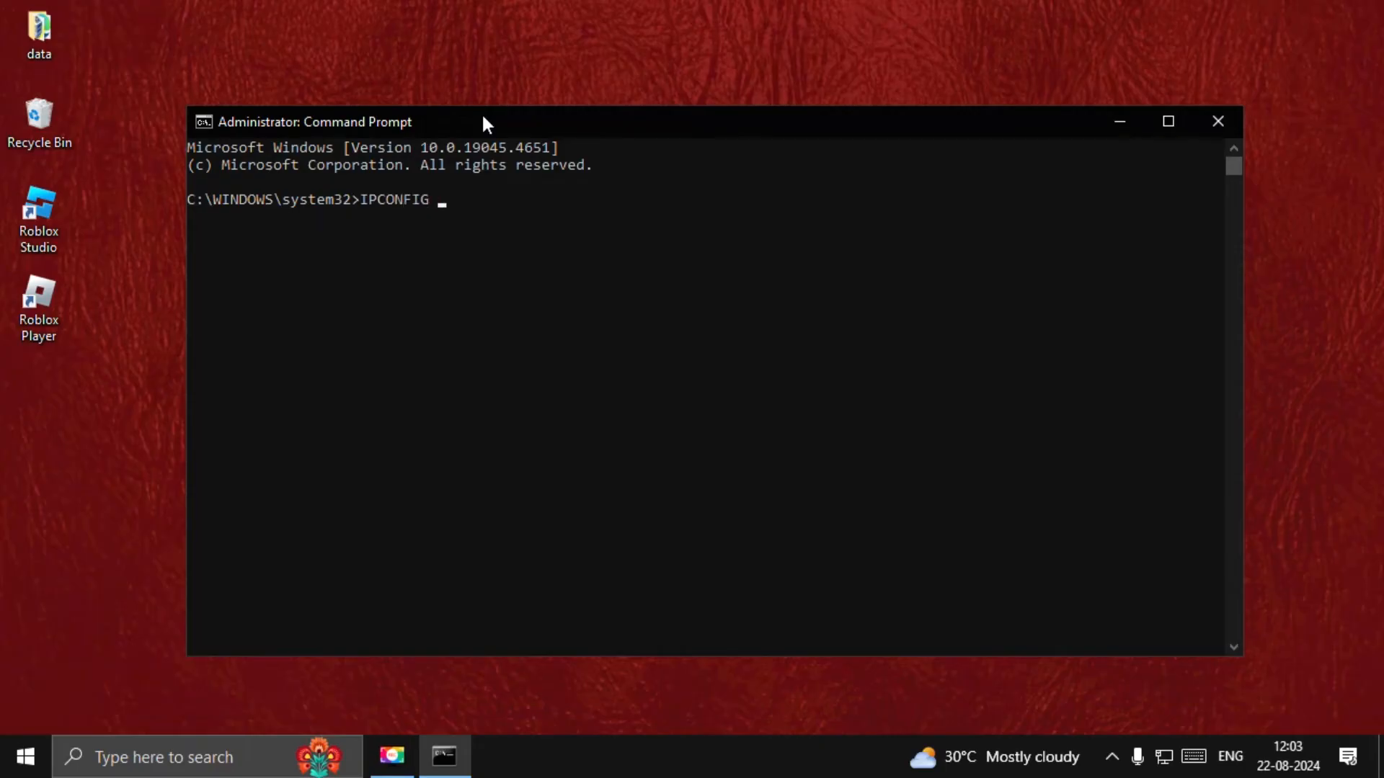
pyautogui.write('/FLUSHDNS')
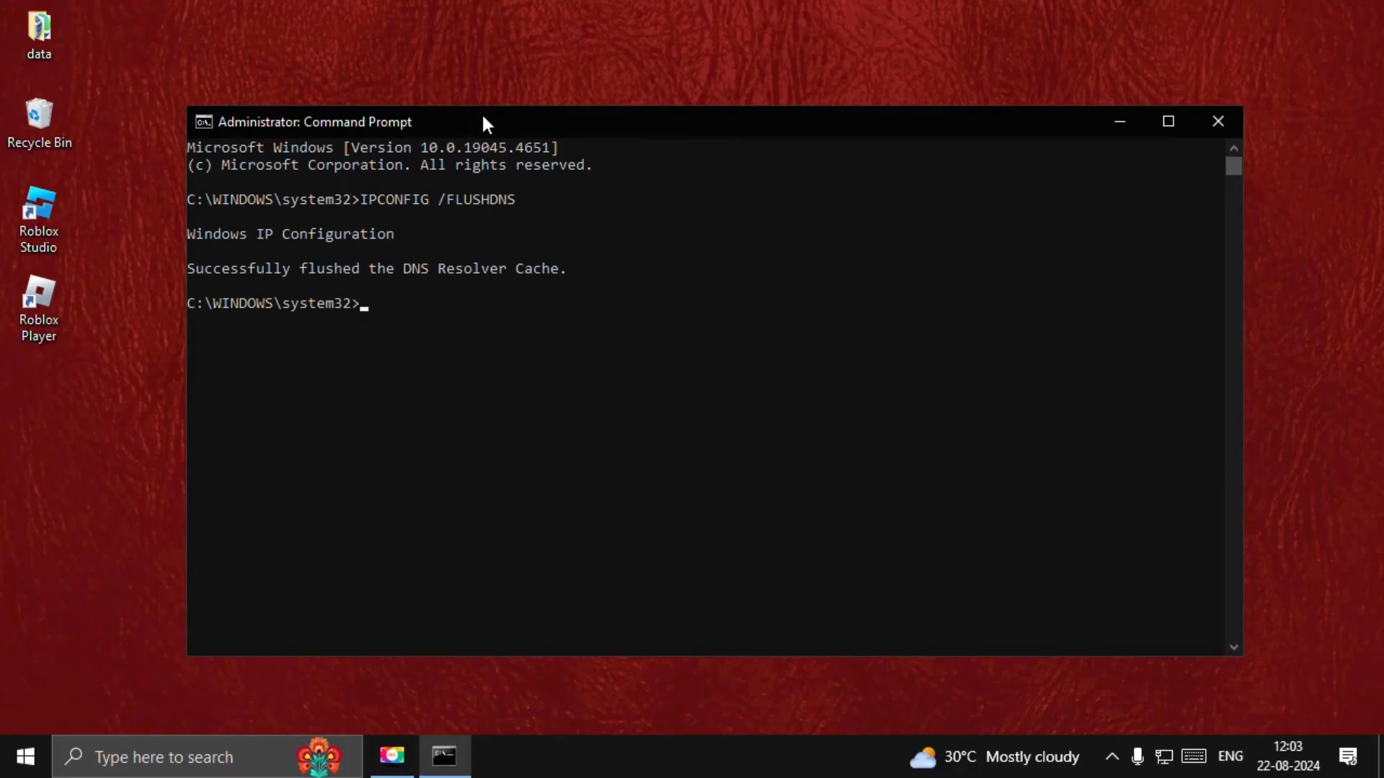
# Register DNS records with ipconfig /registerdns, then release the adapters' IP addresses
pyautogui.write('IPC')
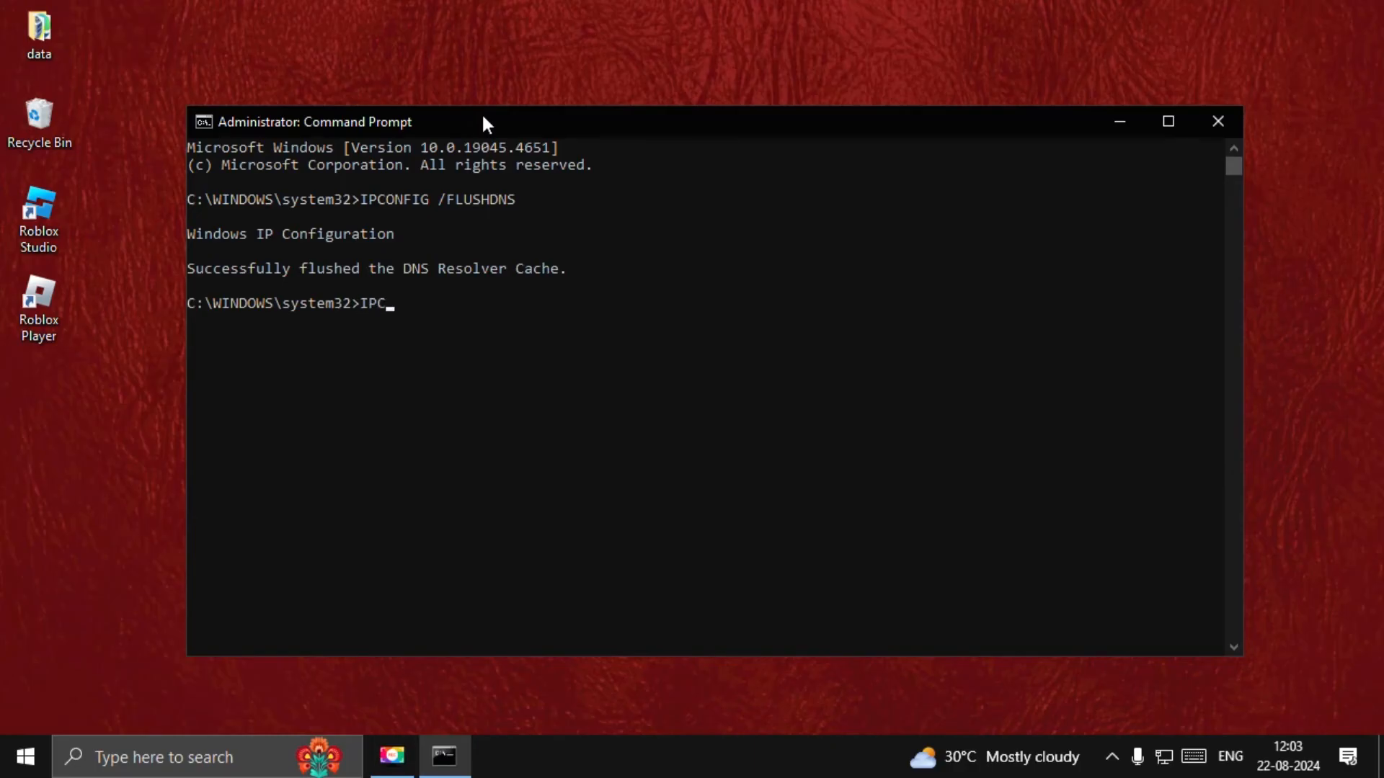
pyautogui.write('ONFIG /')
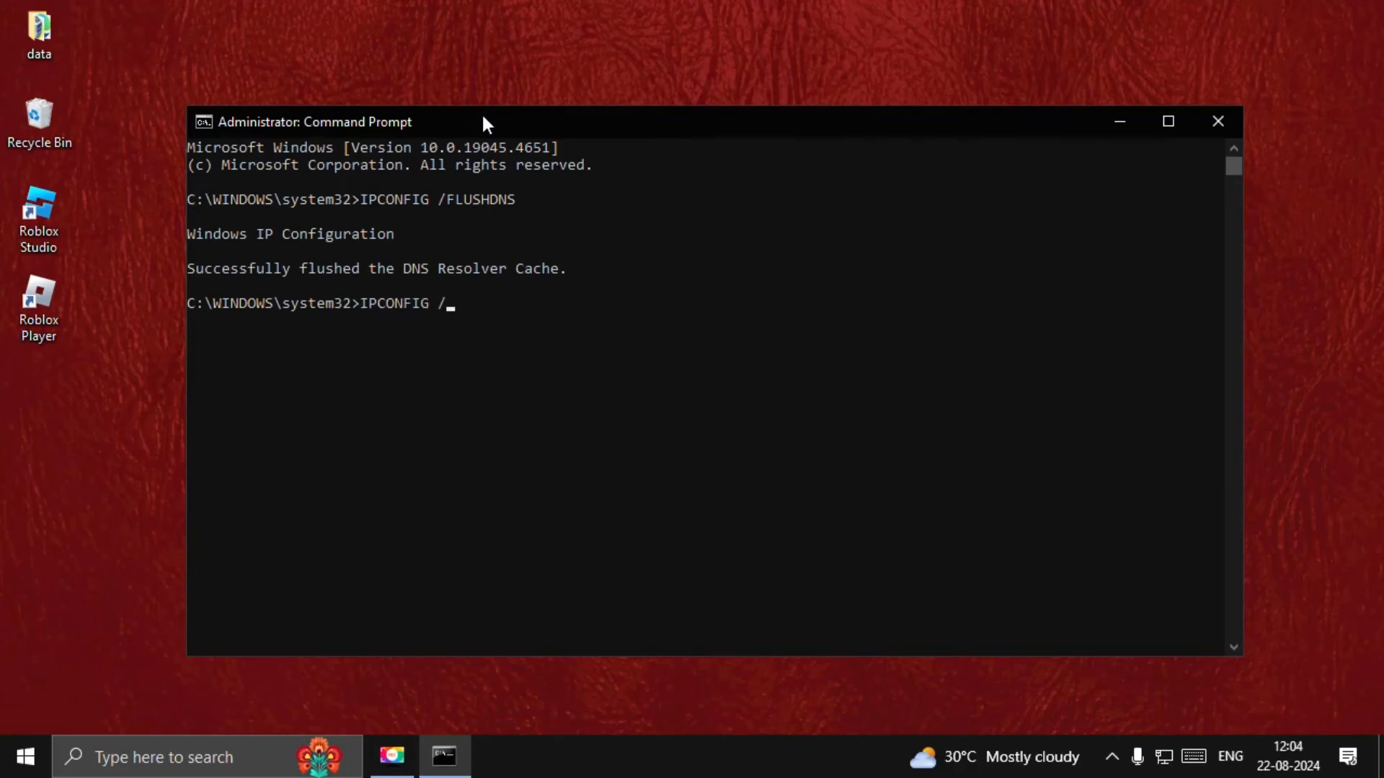
pyautogui.write('REGISTERDNS')
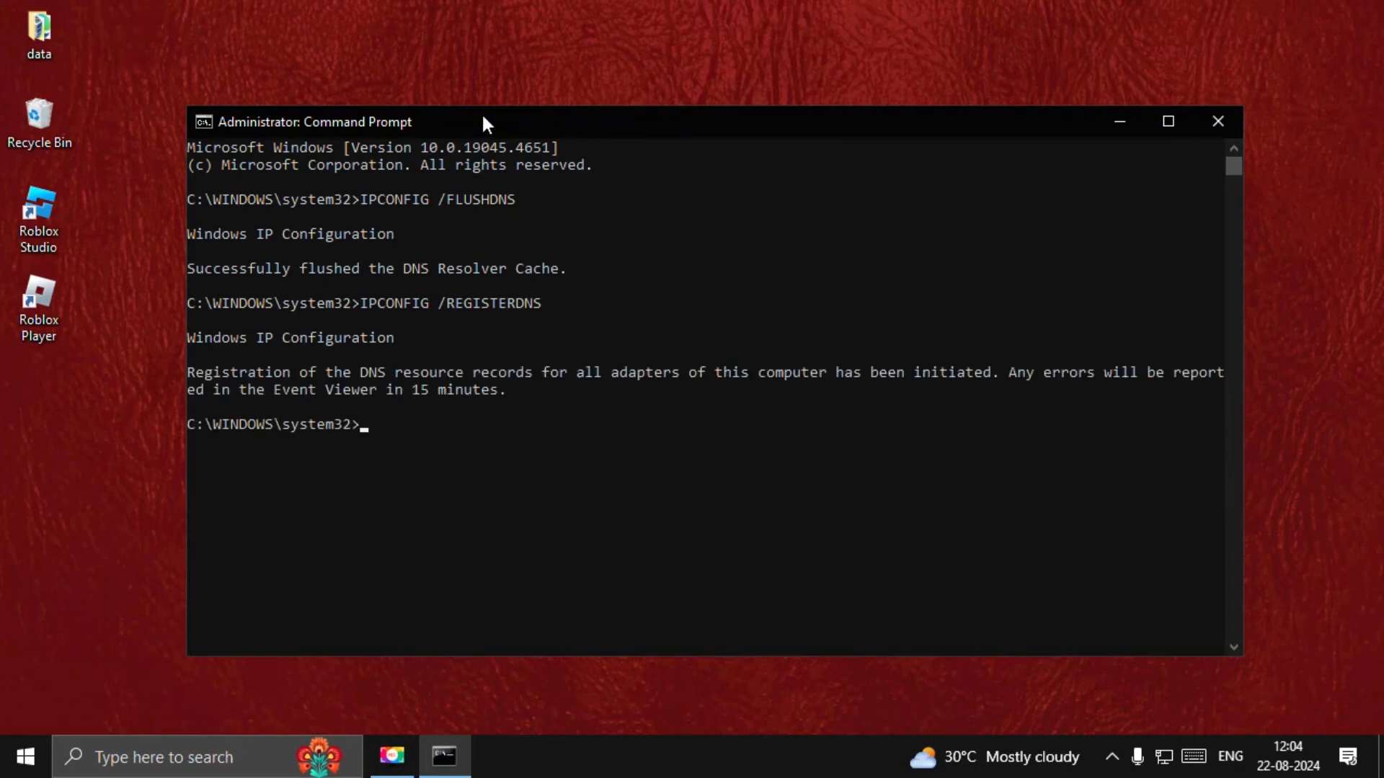
pyautogui.write('IPCONFIG /')
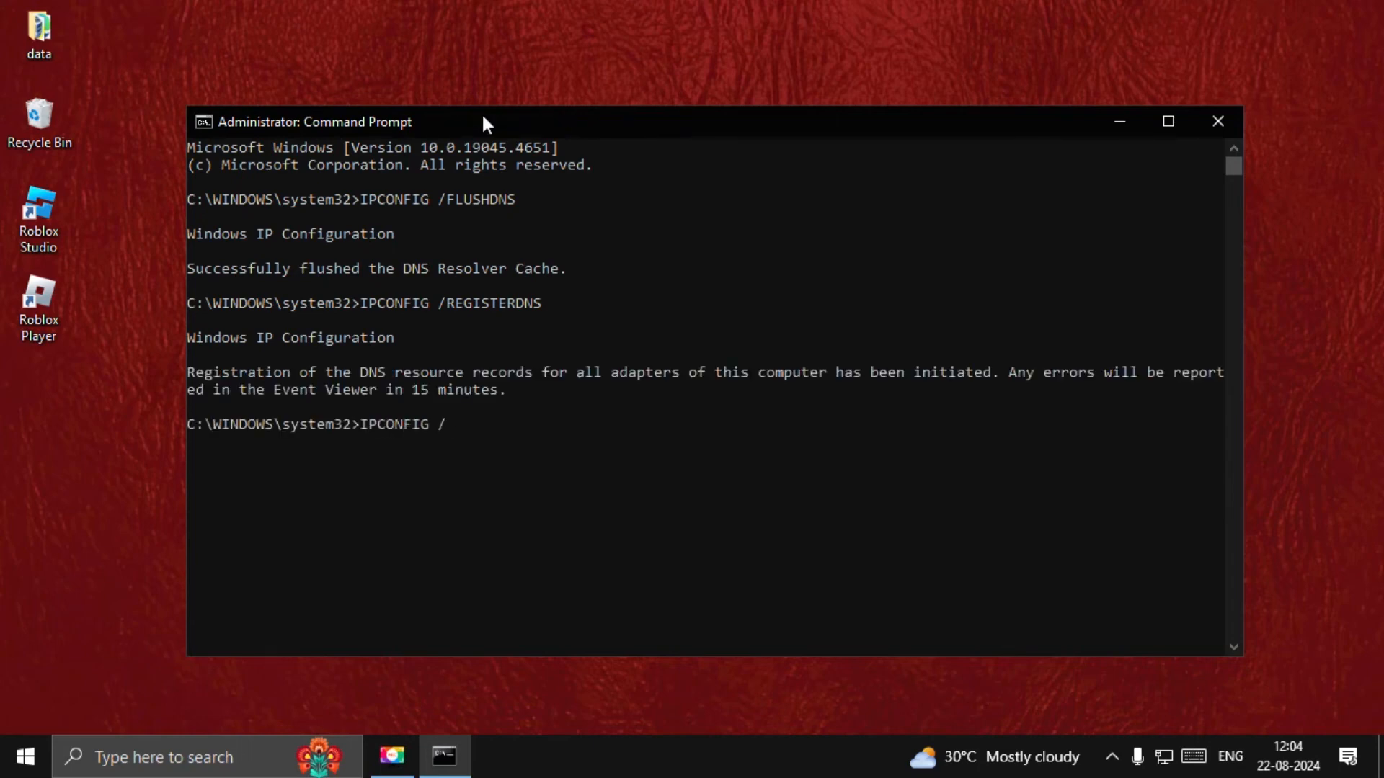
pyautogui.write('RE')
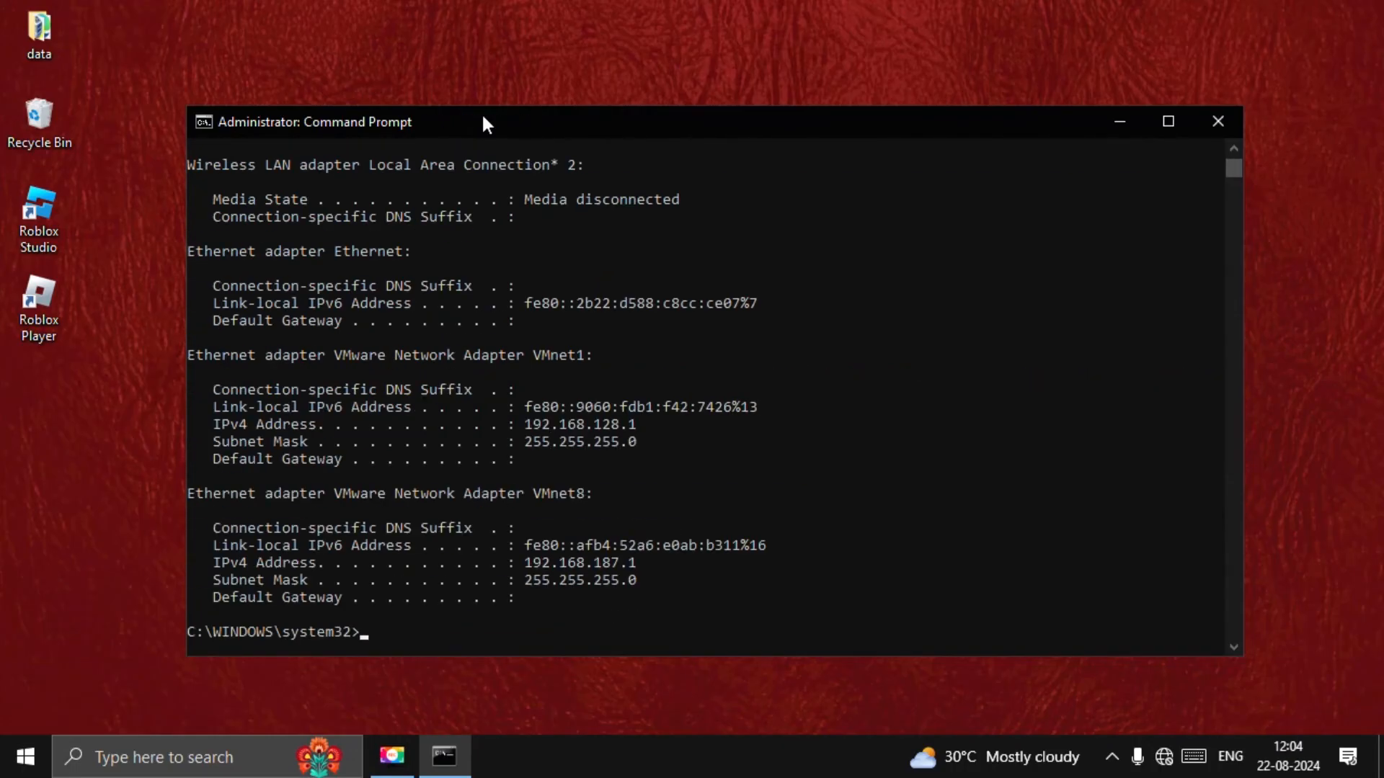
# Renew the adapters' IP addresses with ipconfig /renew so Ethernet gets 192.168.1.6
pyautogui.write('IPCONFIG /')
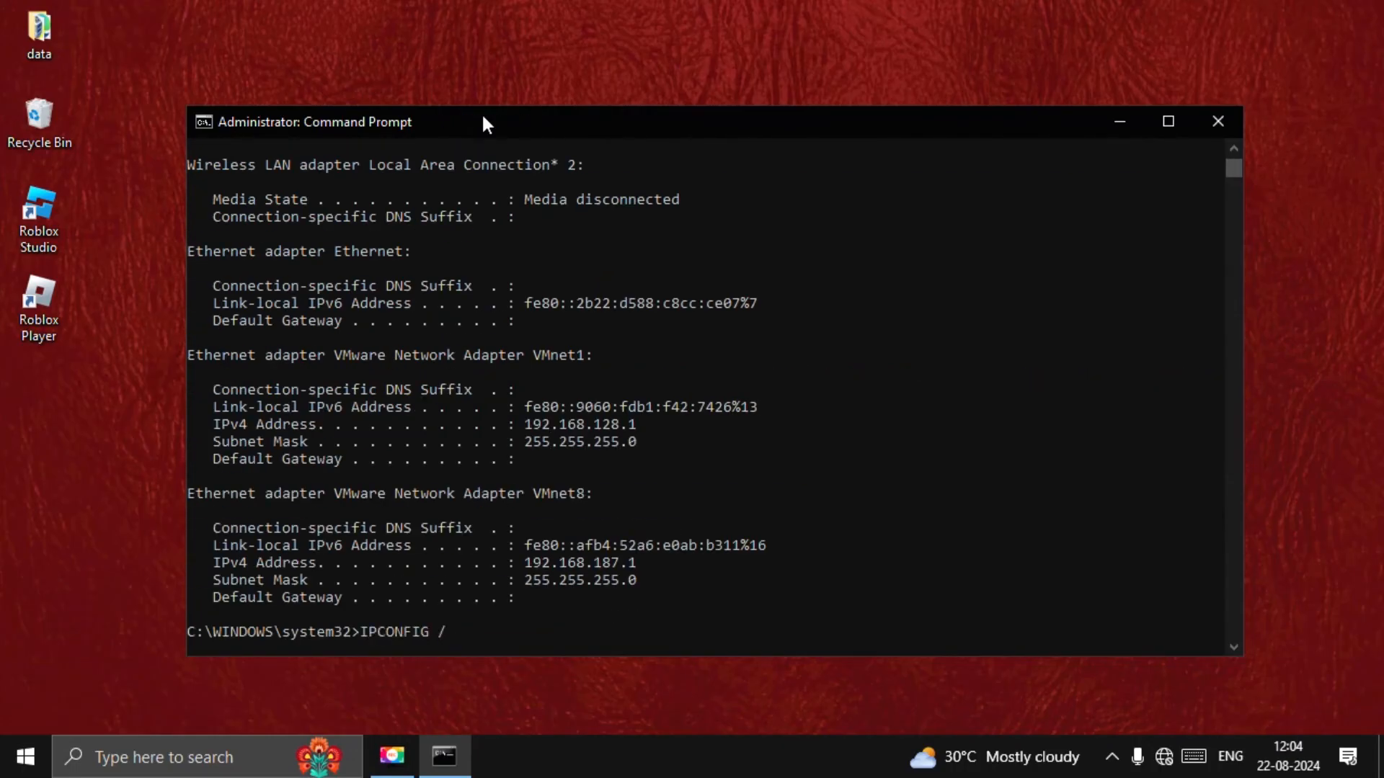
pyautogui.write('RE')
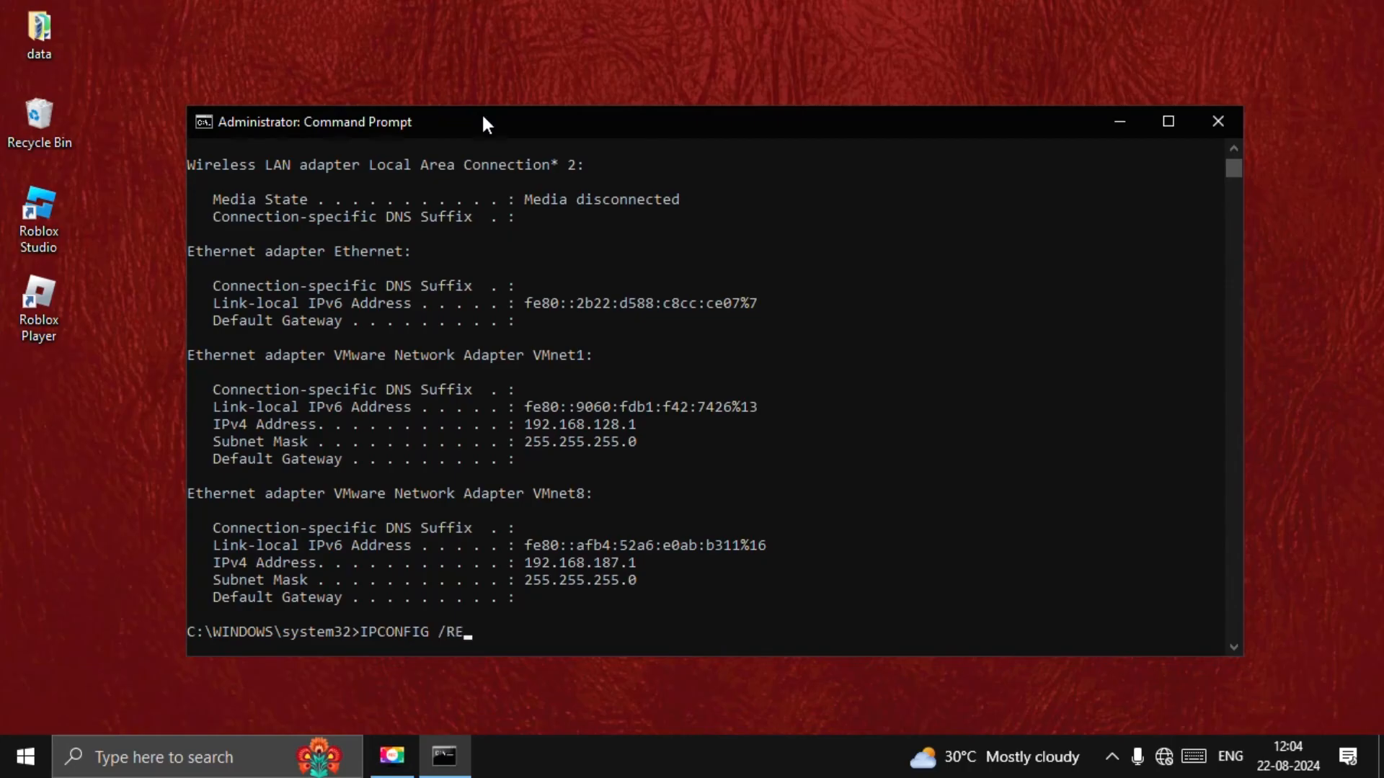
pyautogui.press('Return')
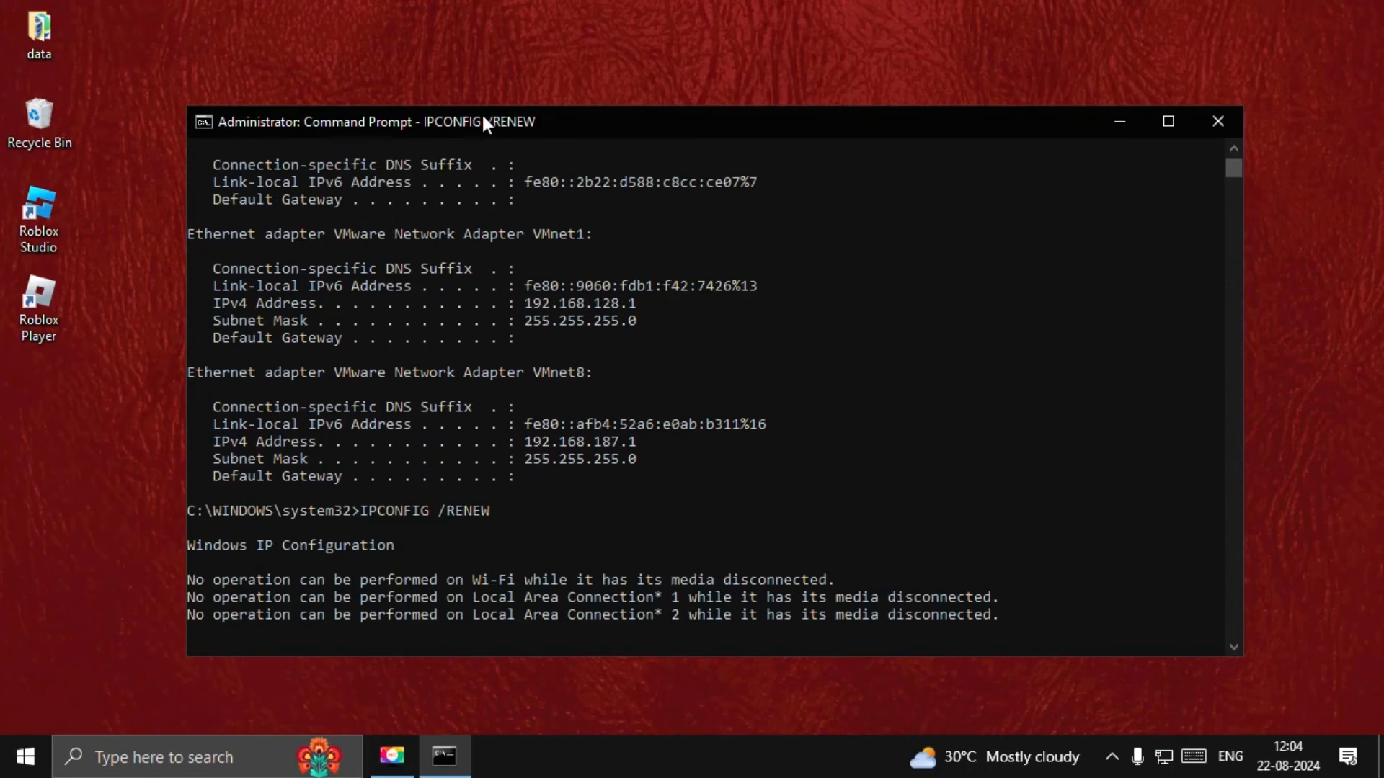
pyautogui.write('NET')
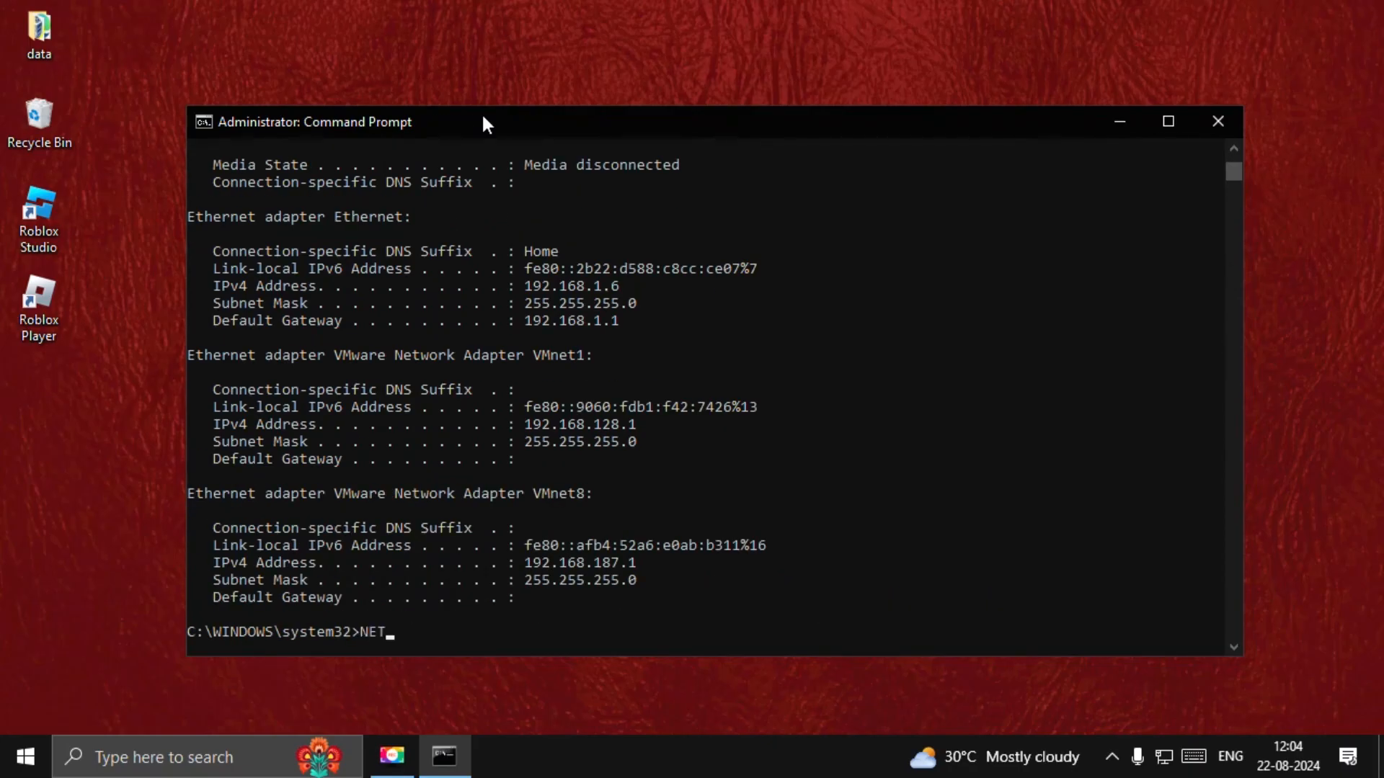
# Reset the Winsock catalog with netsh winsock reset, then exit the prompt
pyautogui.write('SH WIN')
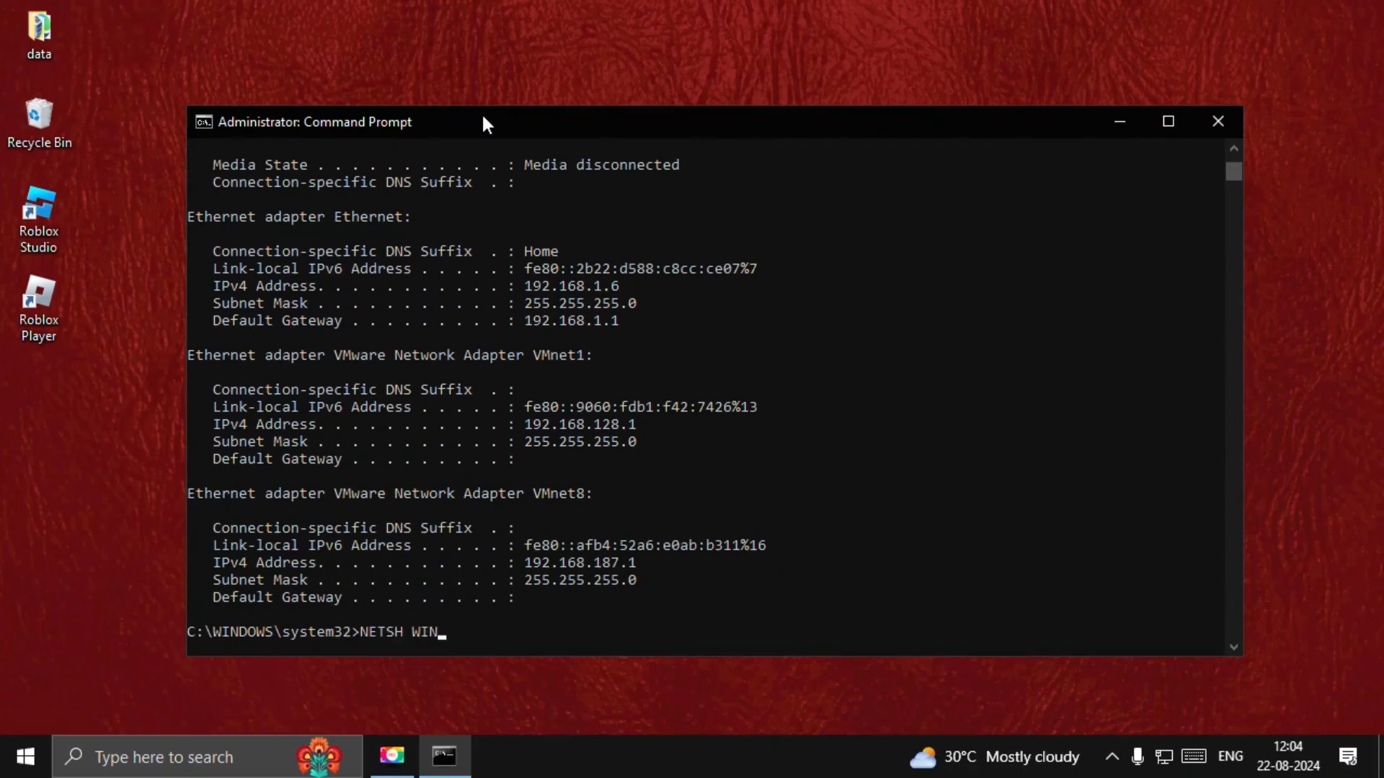
pyautogui.write('SOC')
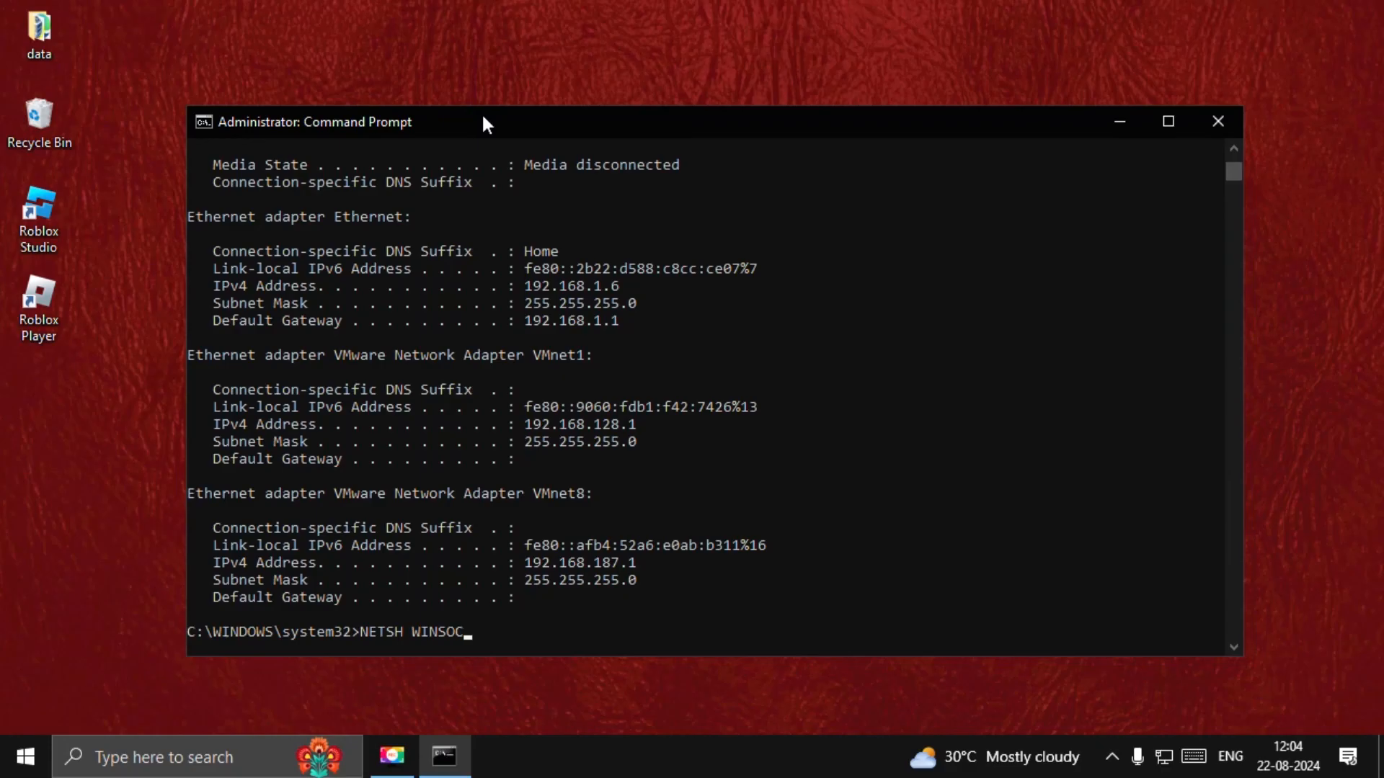
pyautogui.write('K RESET')
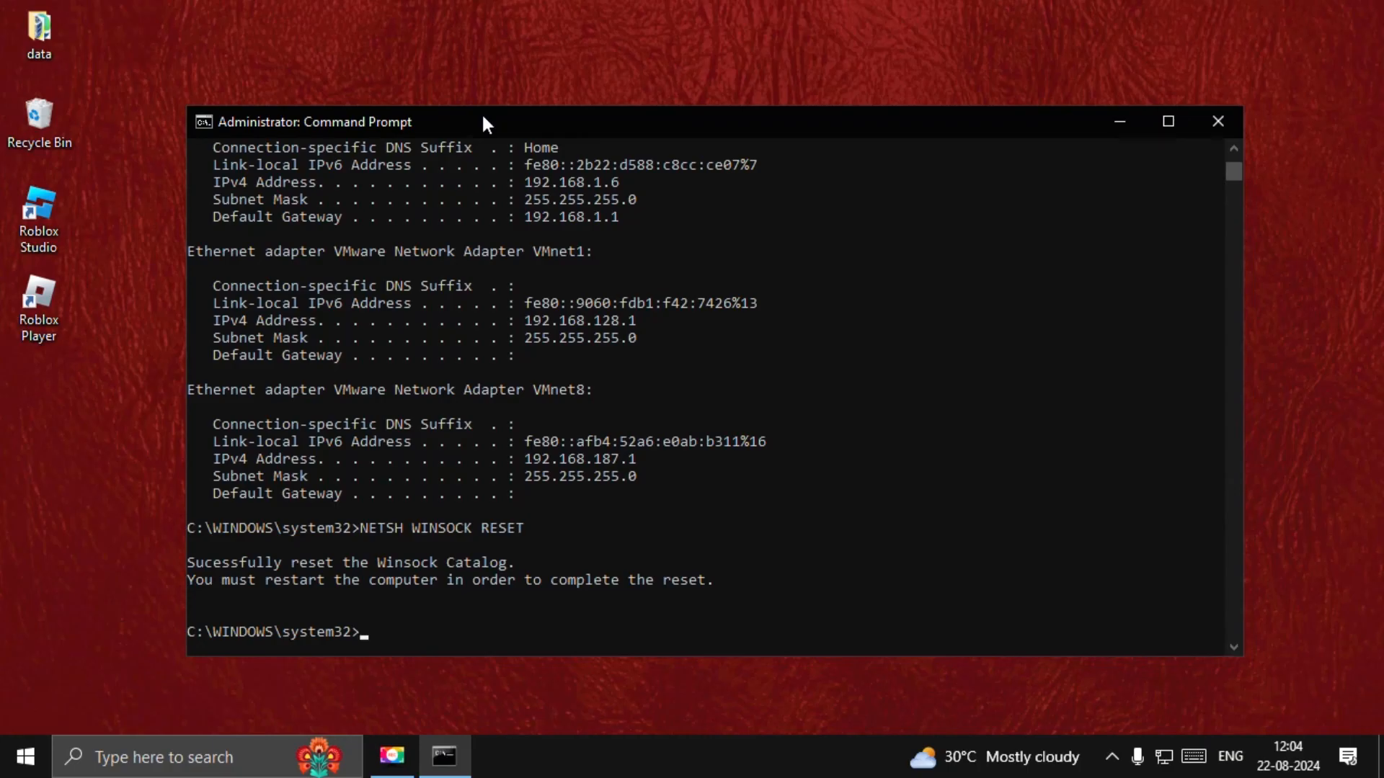
pyautogui.write('EXI')
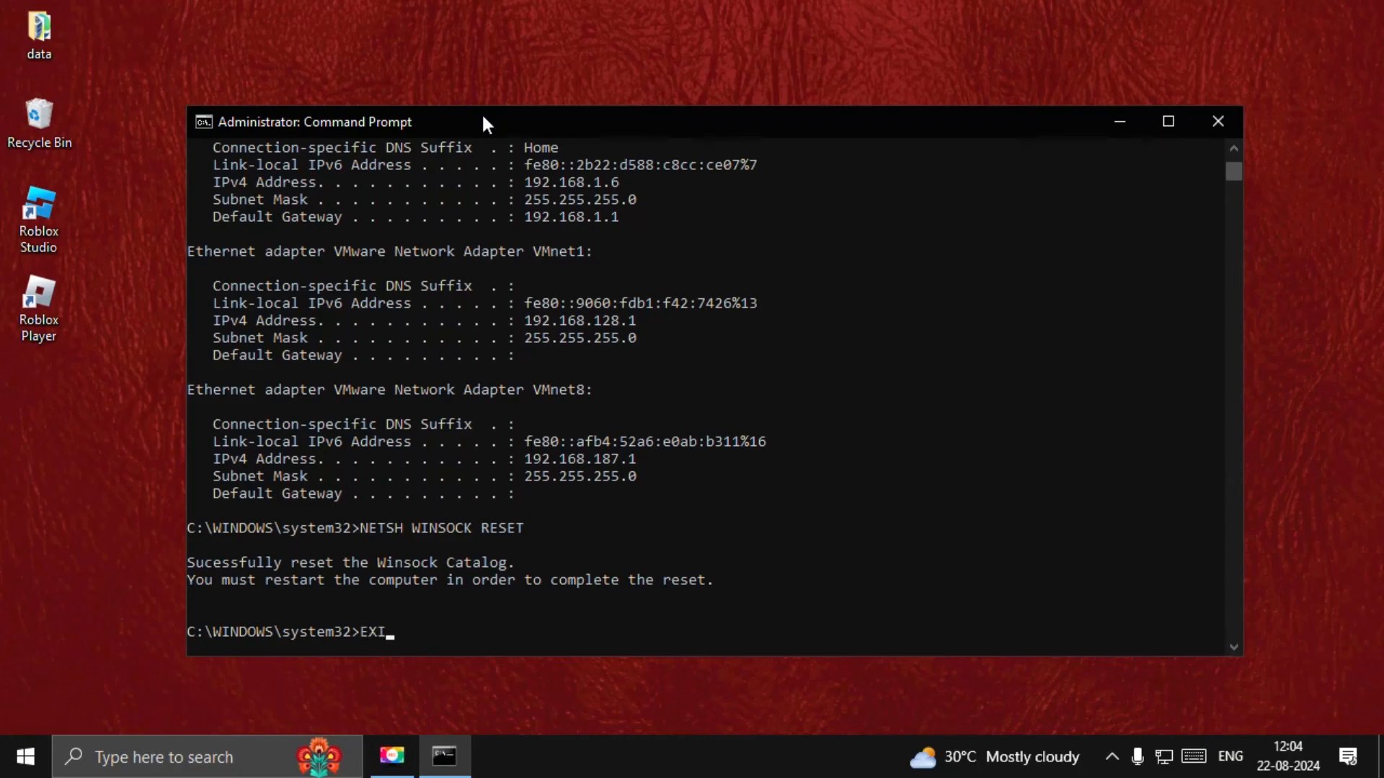
pyautogui.press('Return')
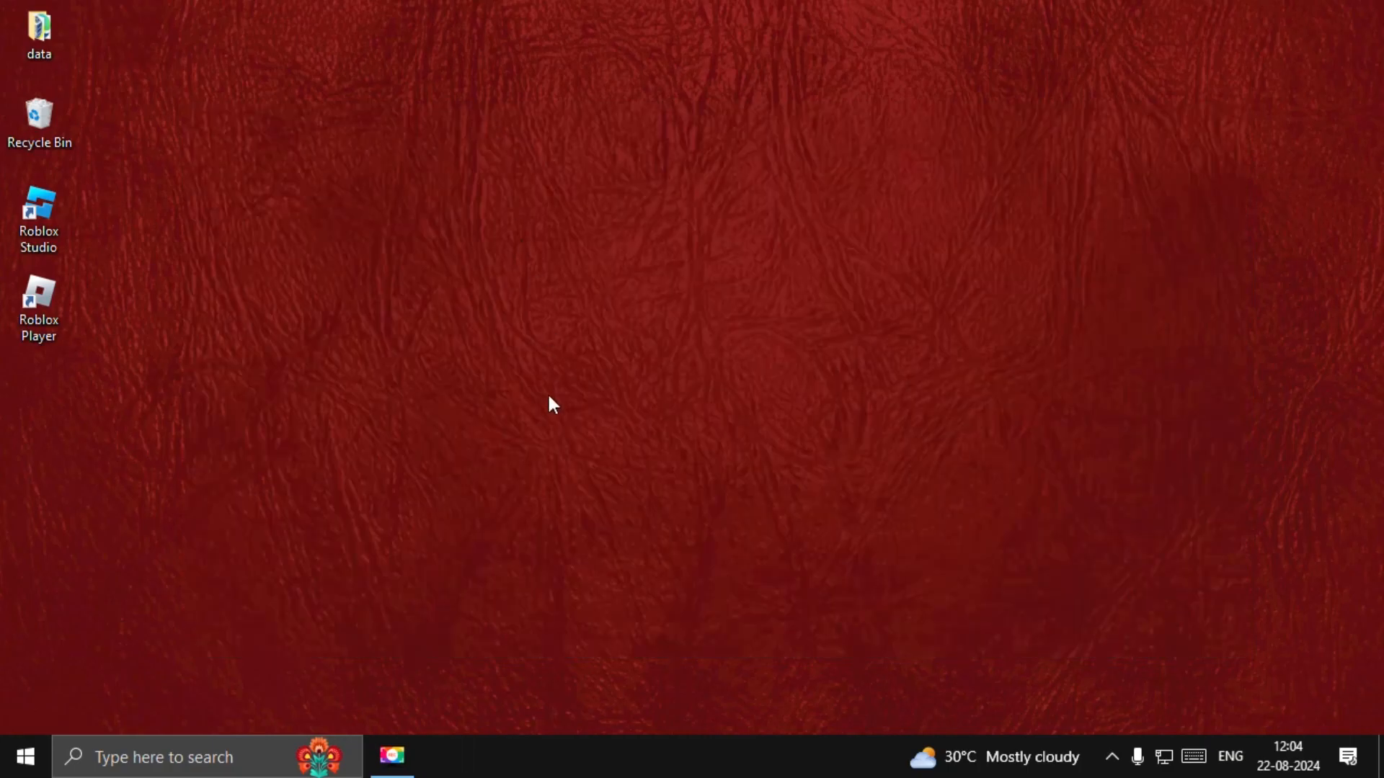
pyautogui.moveTo(485, 690)
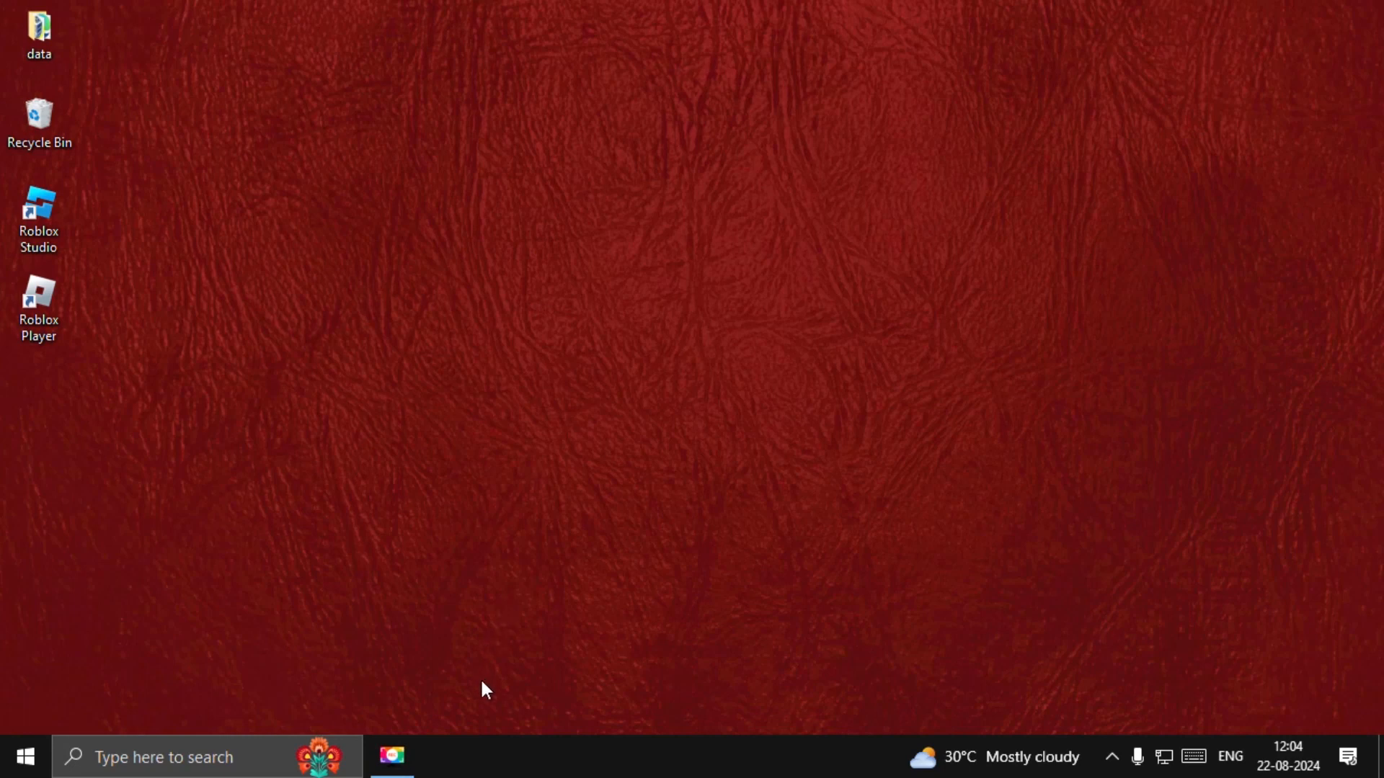